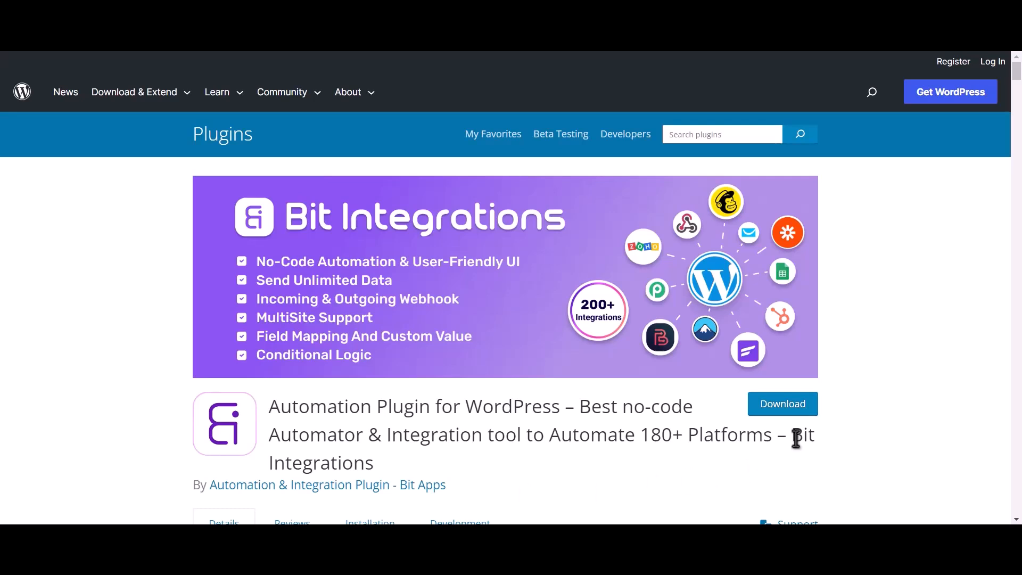
Step: Create a new integration triggered by Groundhogg's Contact-Create task and proceed to actions
drag(791, 435, 795, 463)
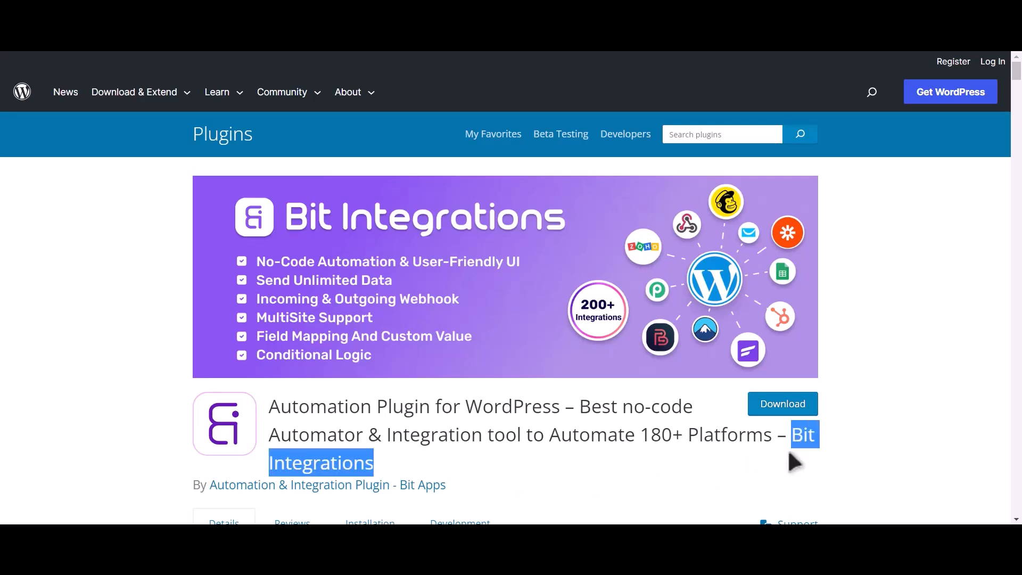
mouse_move(796, 461)
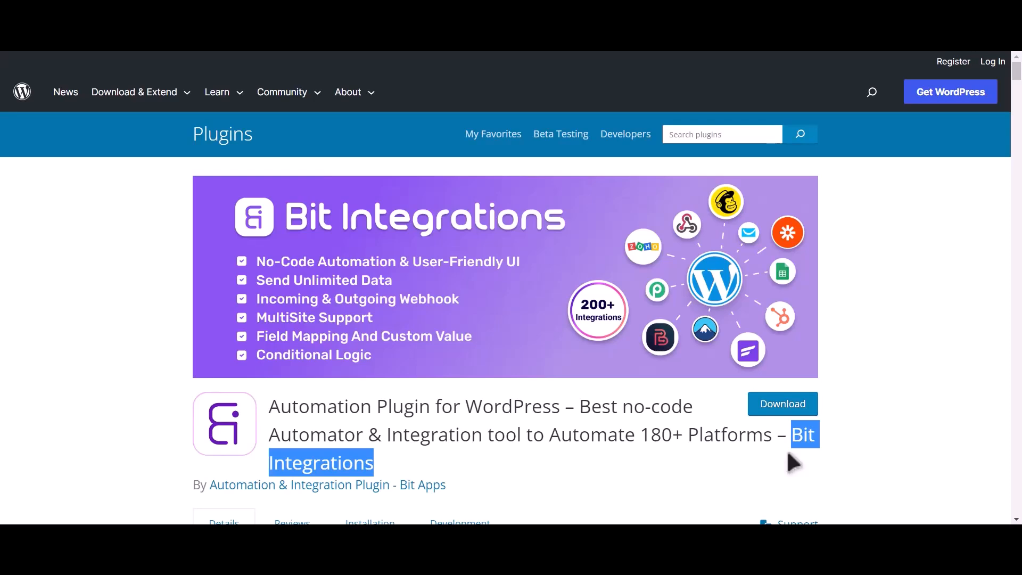
mouse_move(794, 464)
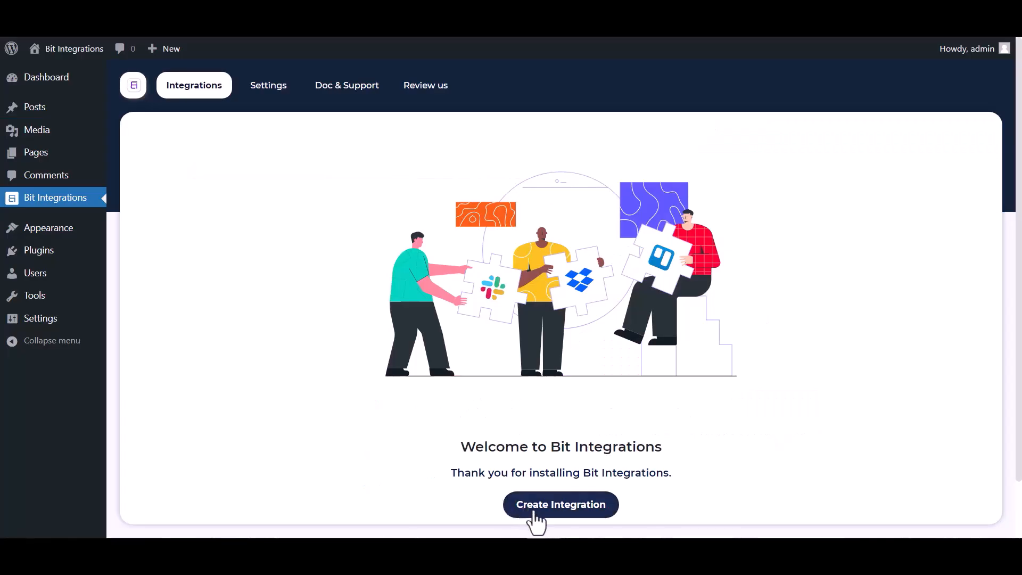
click(559, 504)
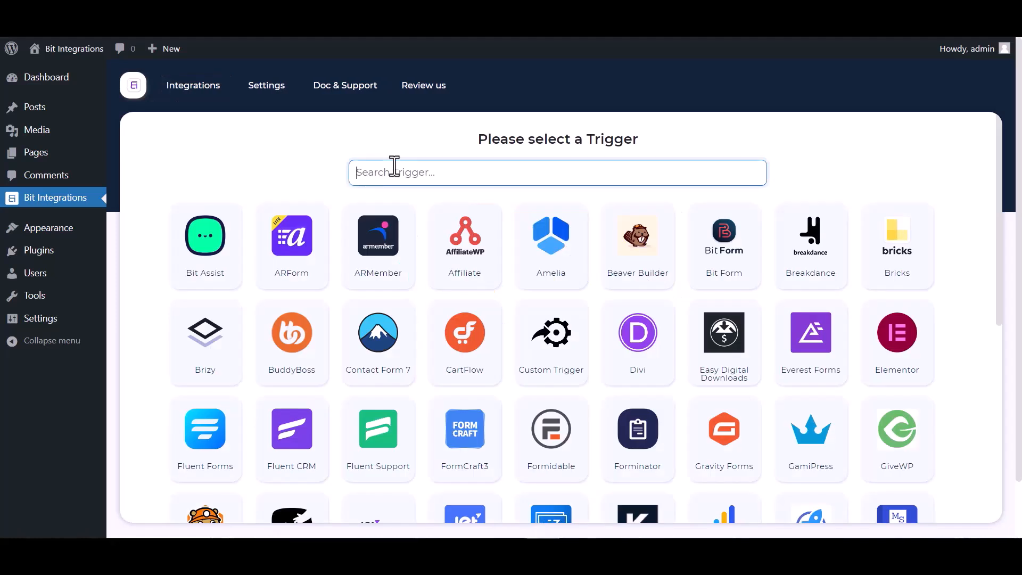
text(gr)
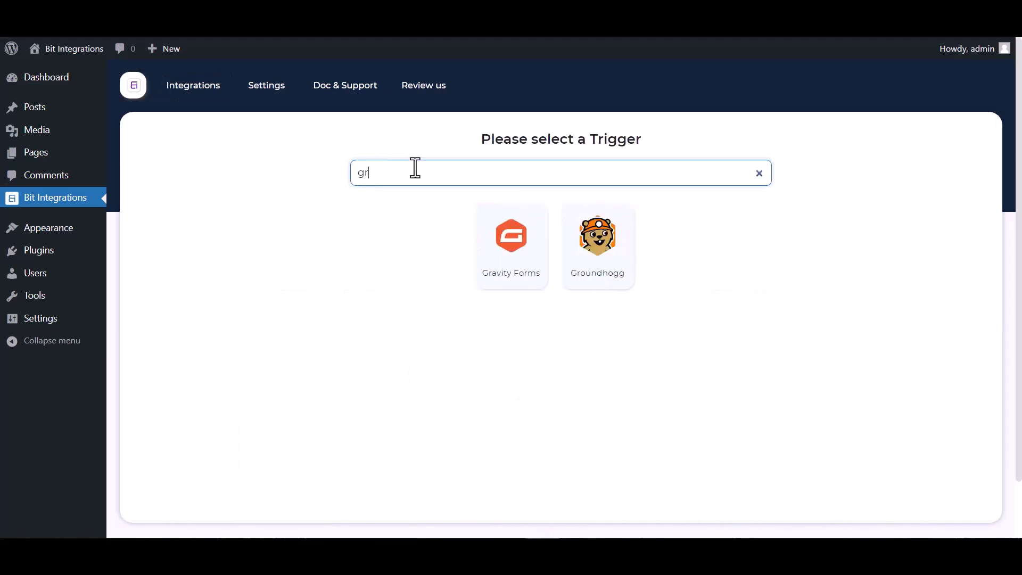
click(597, 245)
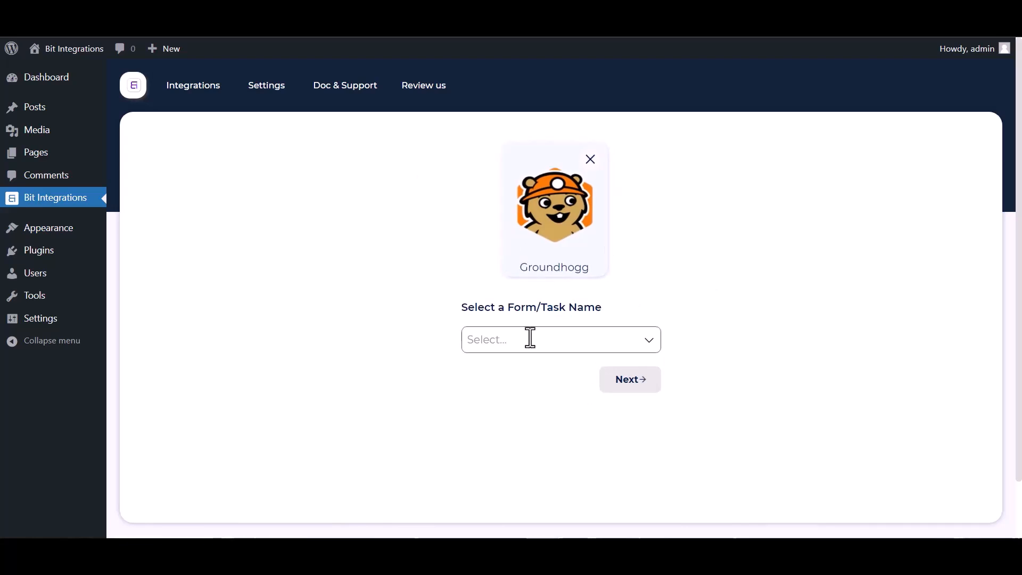
click(560, 339)
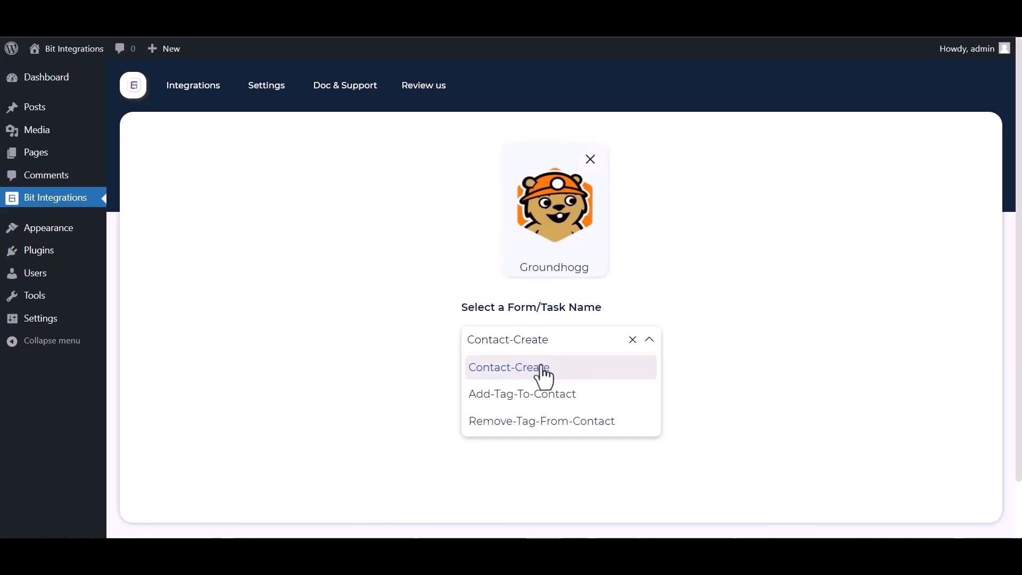
click(508, 367)
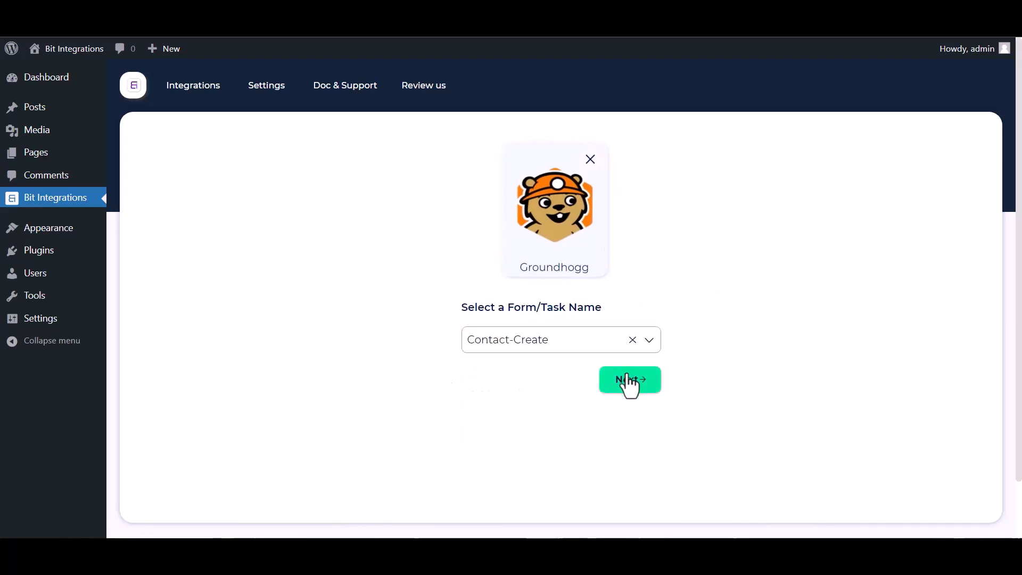
click(630, 380)
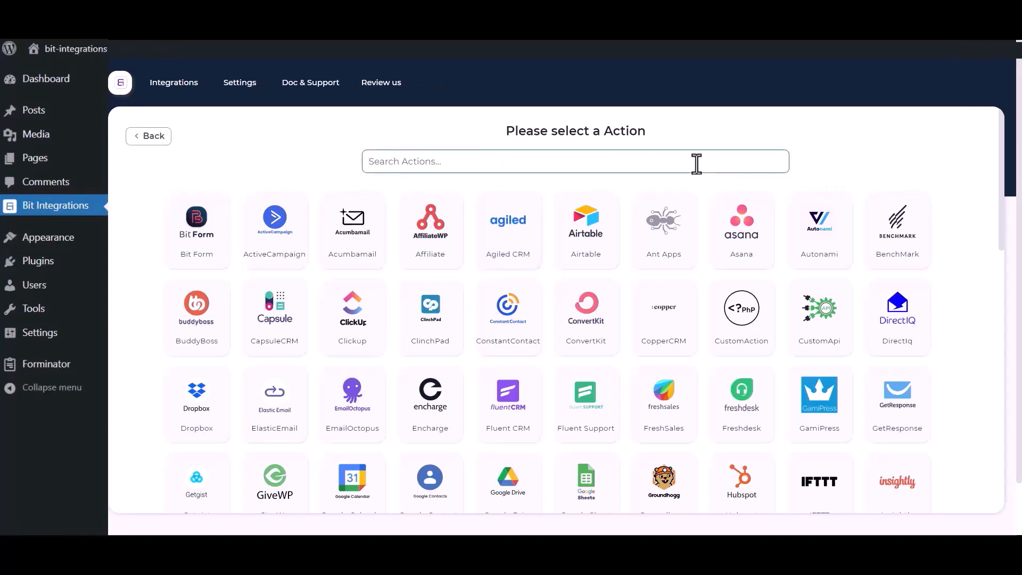
Step: Search 'sa' and pick Salesforce as the integration's action
text(sales)
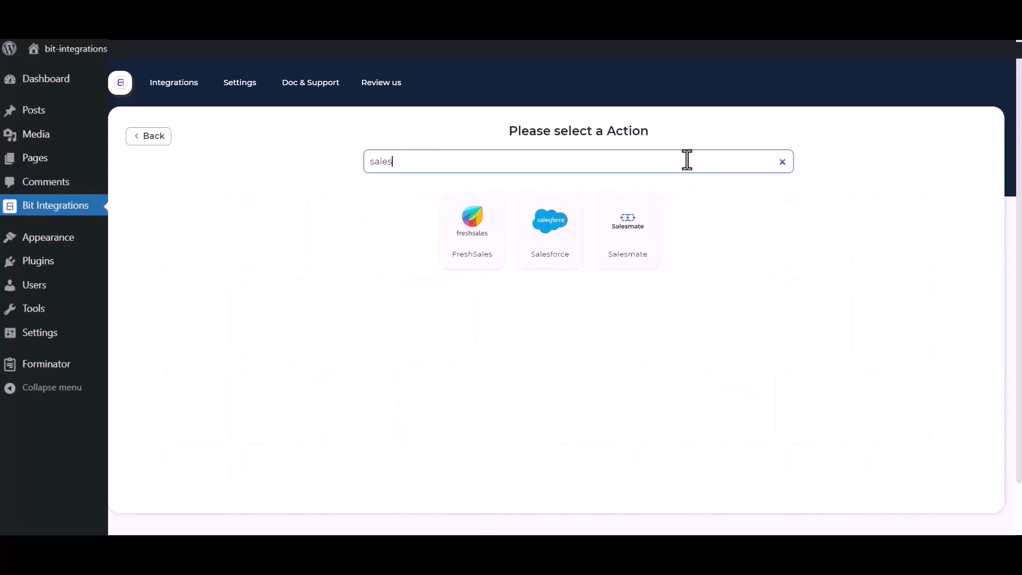
click(549, 225)
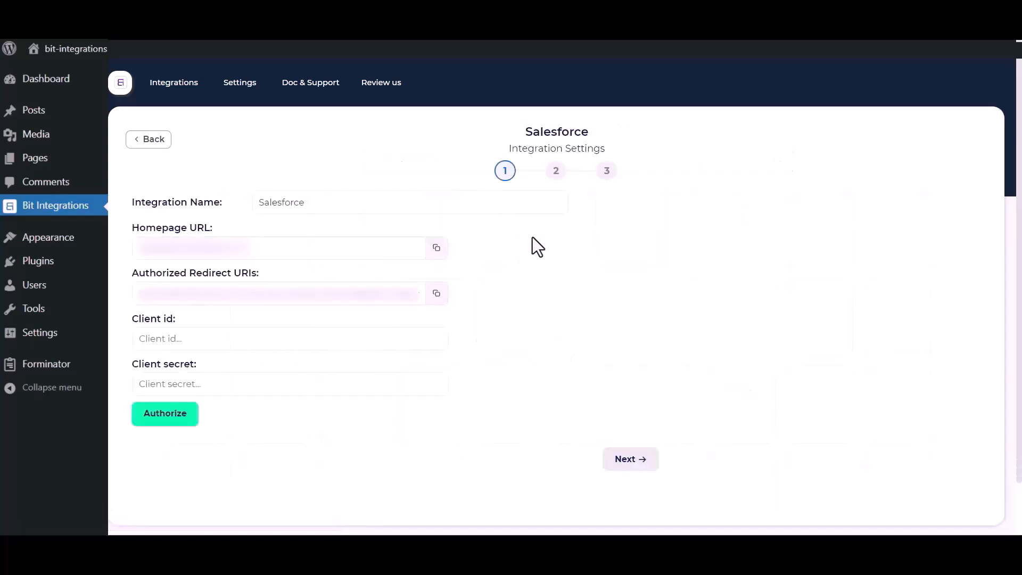
double_click(291, 202)
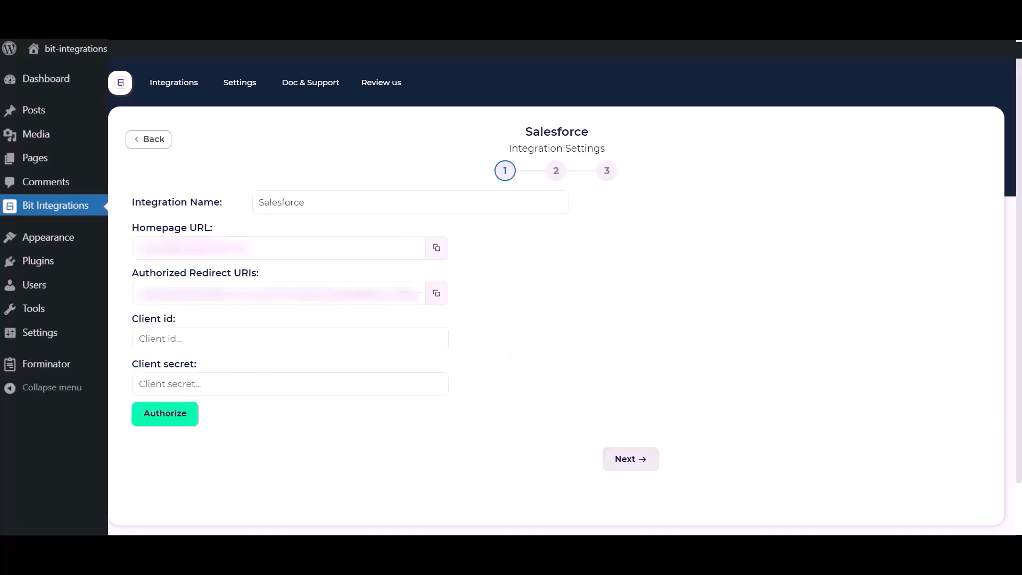
Step: Go to Salesforce Setup and open Apps > App Manager
click(164, 413)
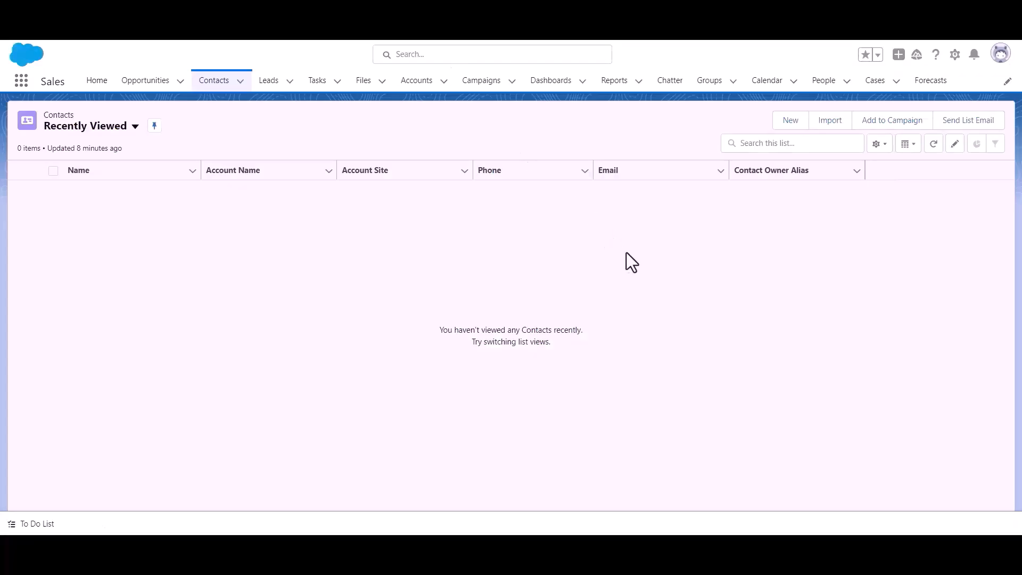
mouse_move(936, 73)
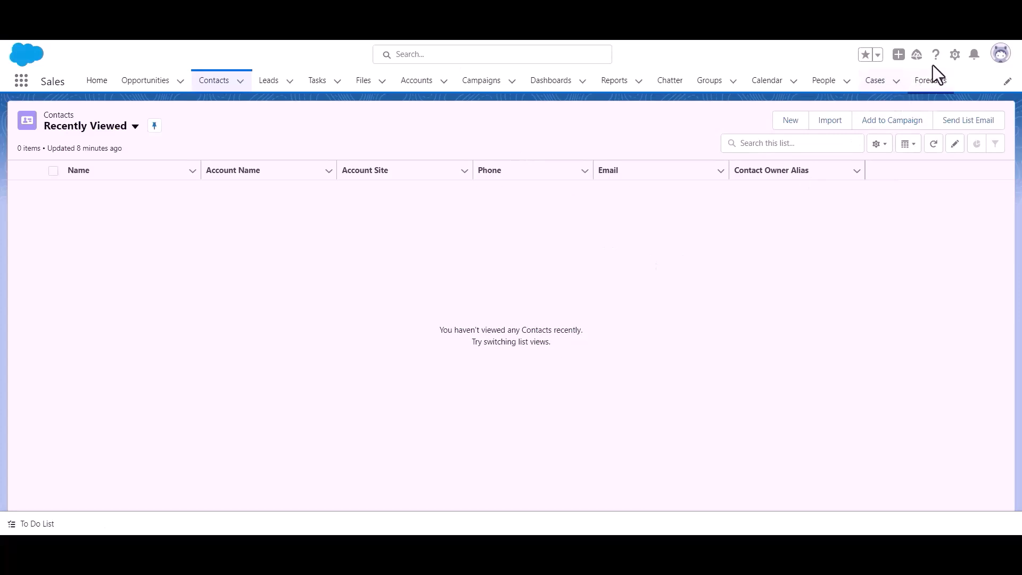
click(955, 54)
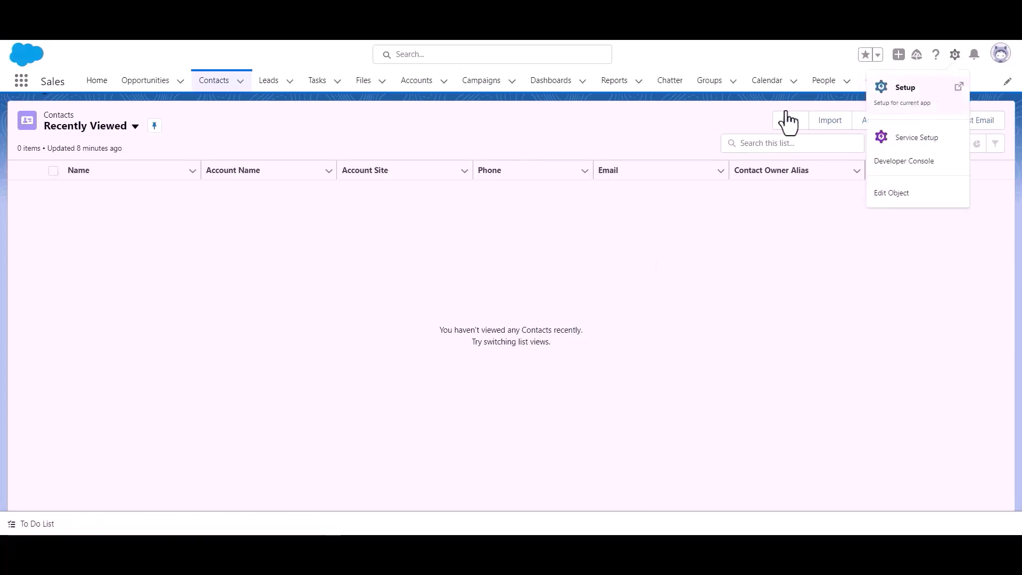
click(905, 88)
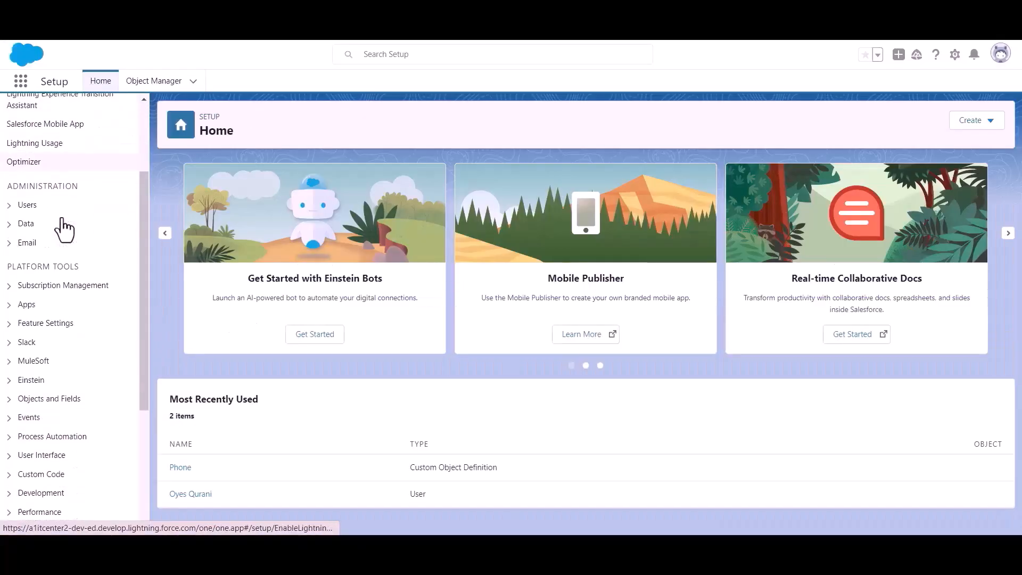
scroll(down, 3)
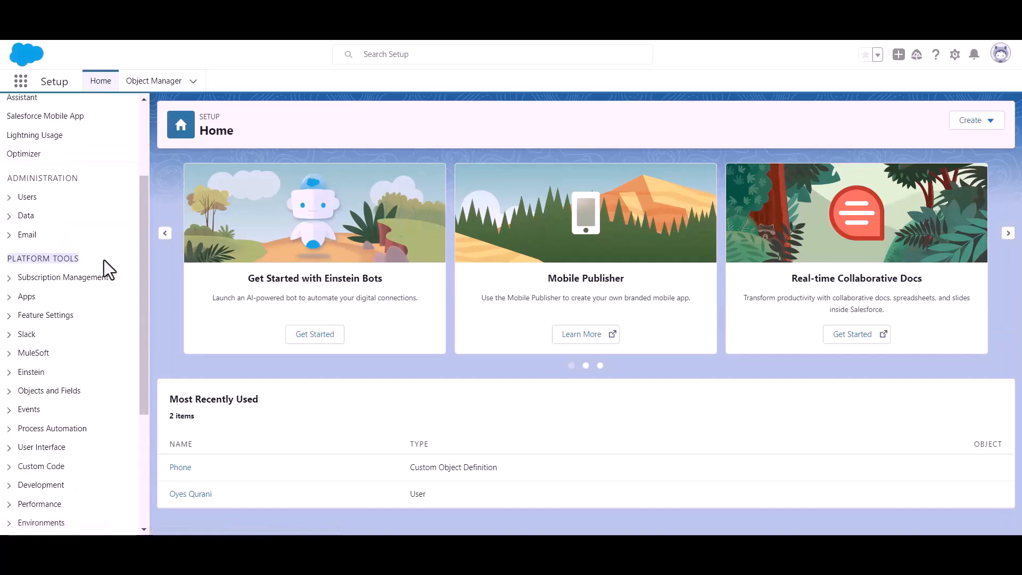
mouse_move(27, 297)
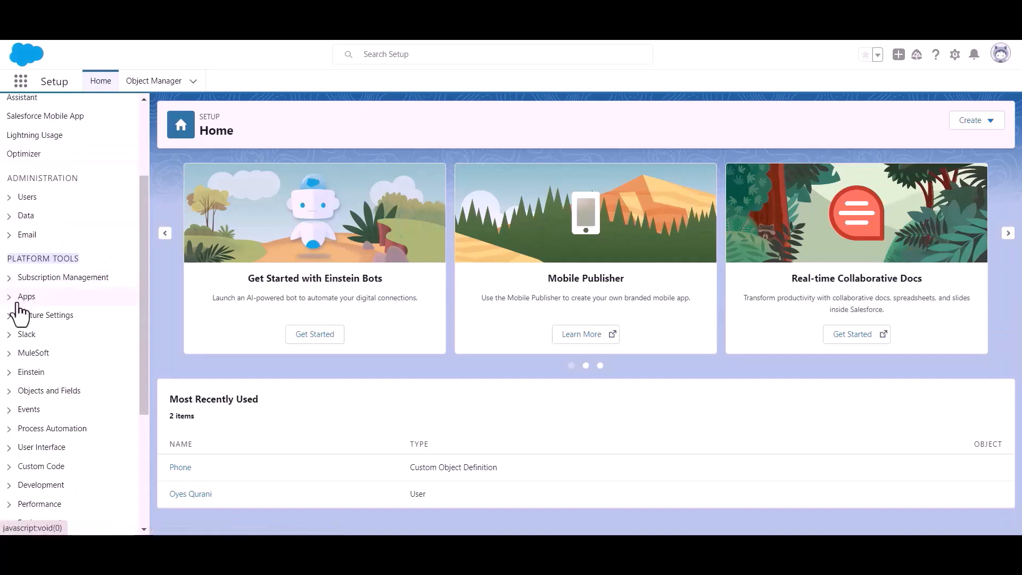
click(26, 297)
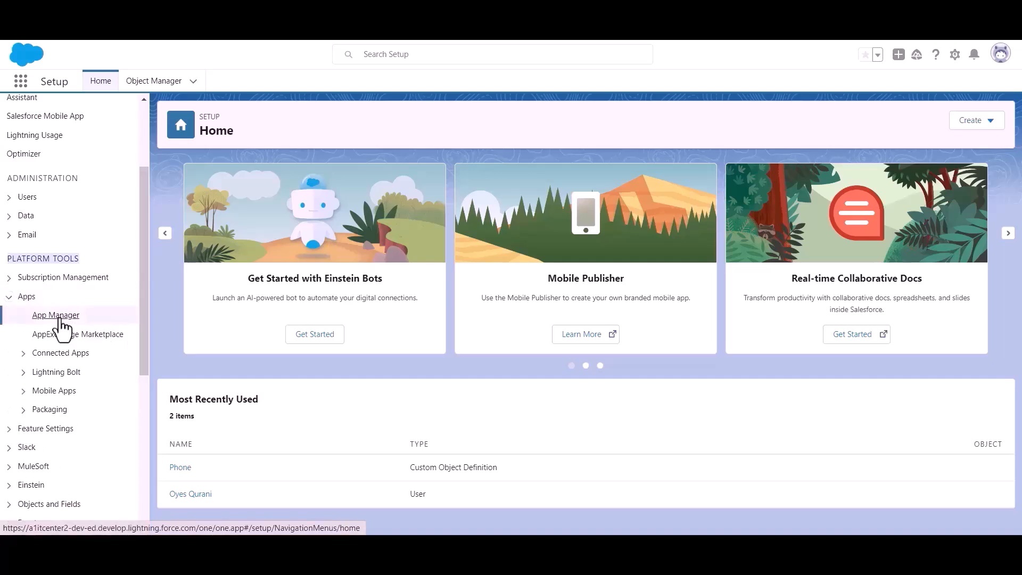
click(56, 315)
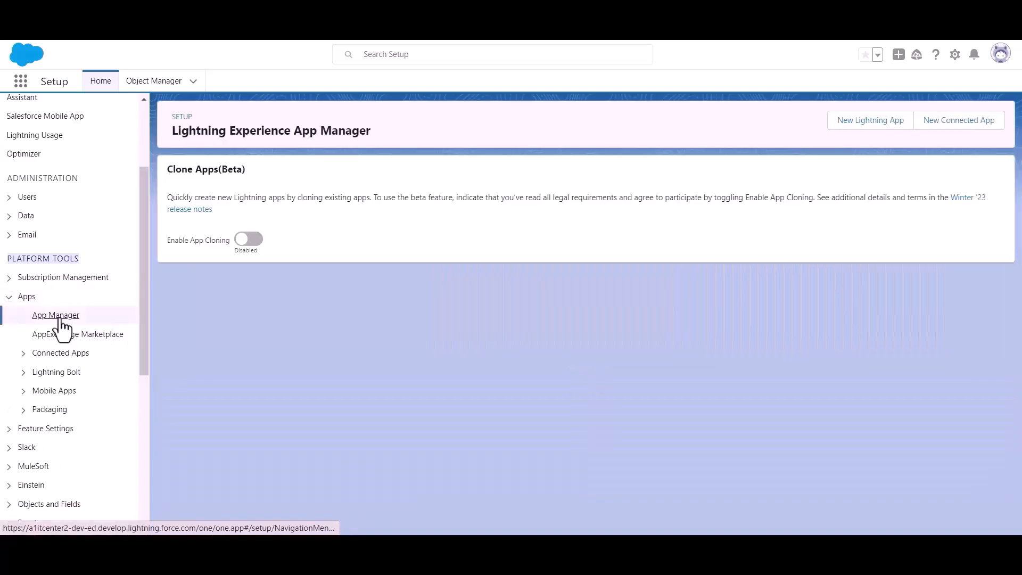
click(56, 315)
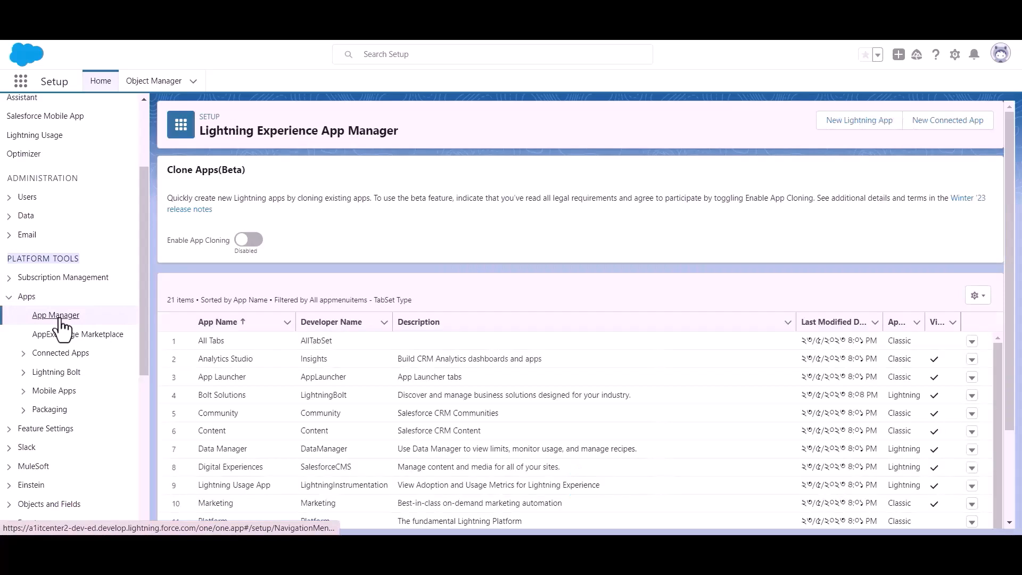
mouse_move(947, 120)
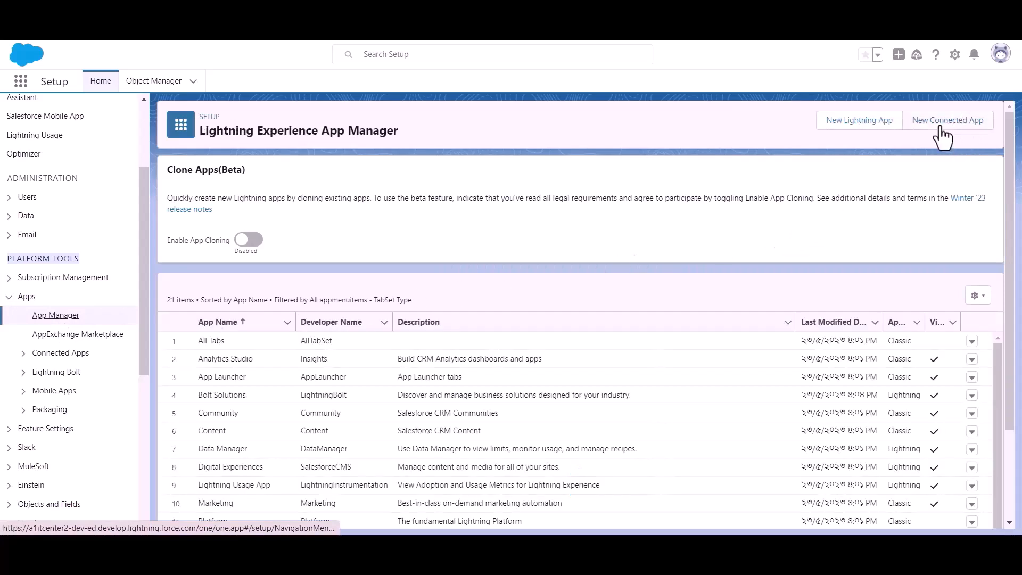
Step: Start a new connected app named 'Bit Apps' and enable its OAuth settings
click(948, 120)
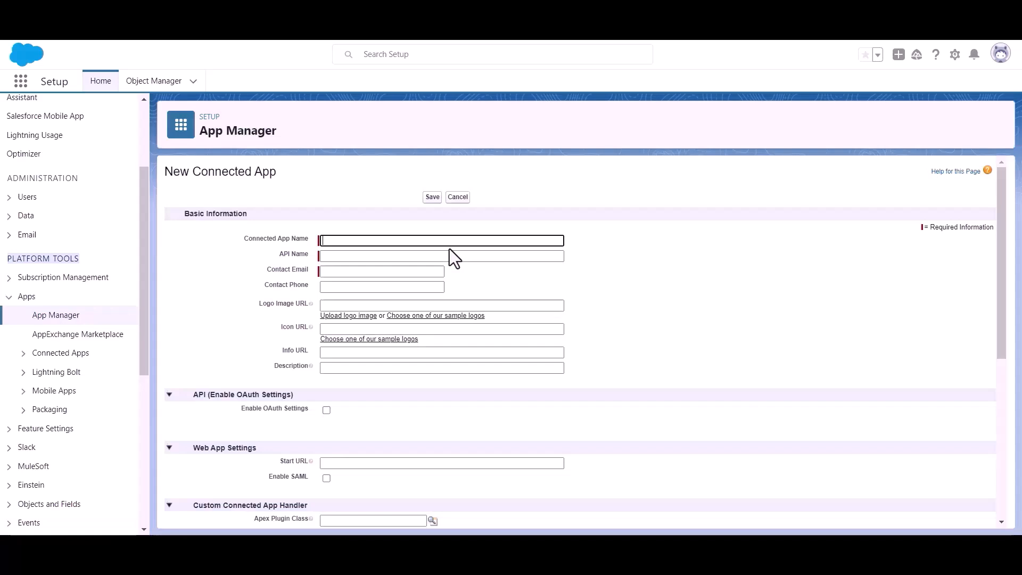
mouse_move(352, 239)
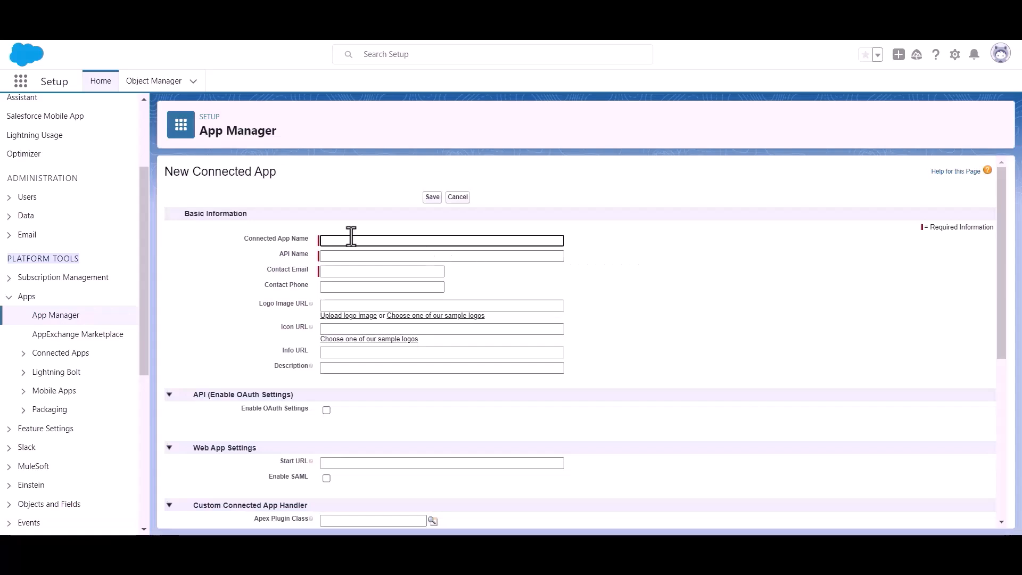
text(Bit)
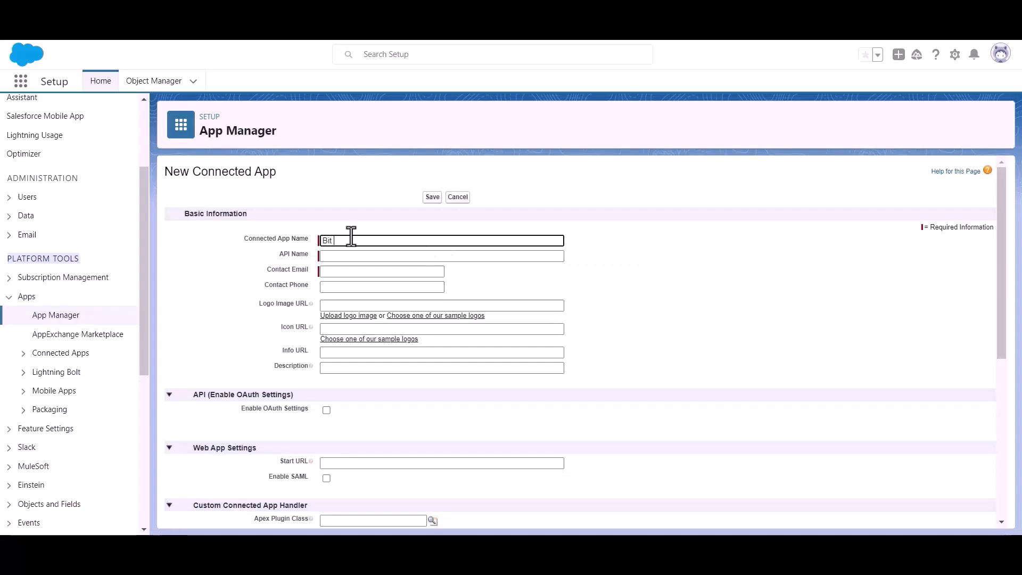
text(Apps)
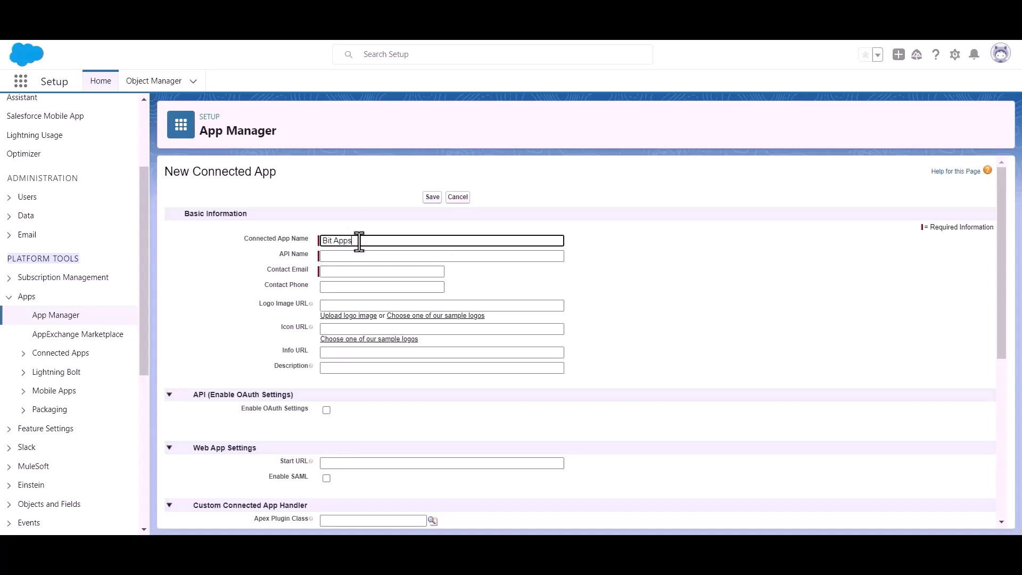
click(381, 271)
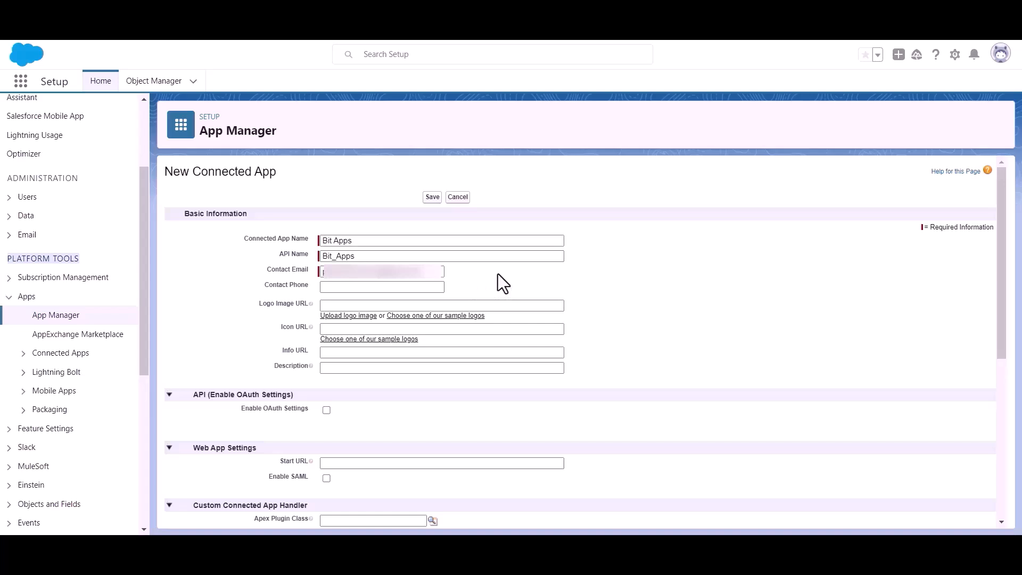
scroll(down, 3)
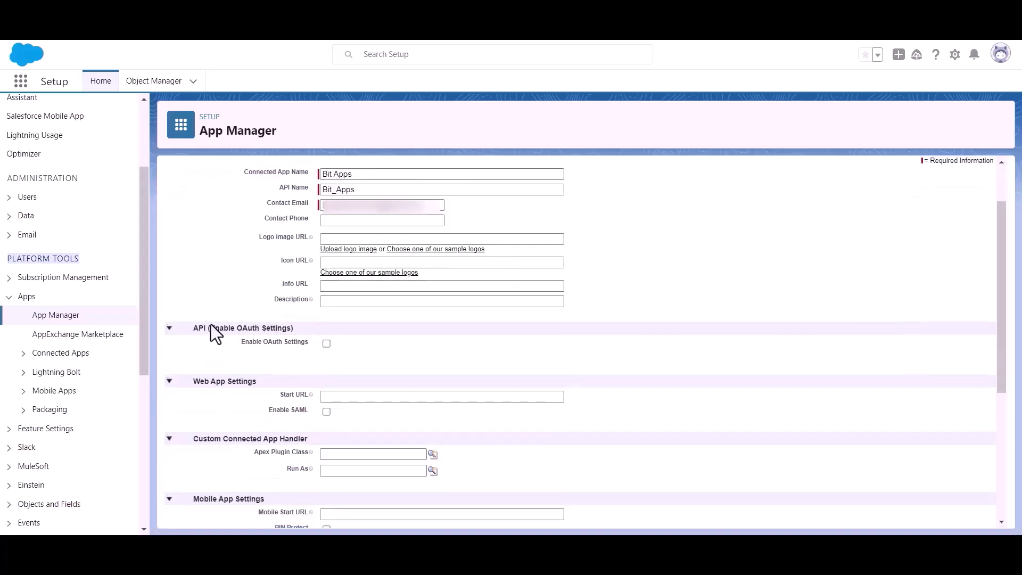
double_click(251, 328)
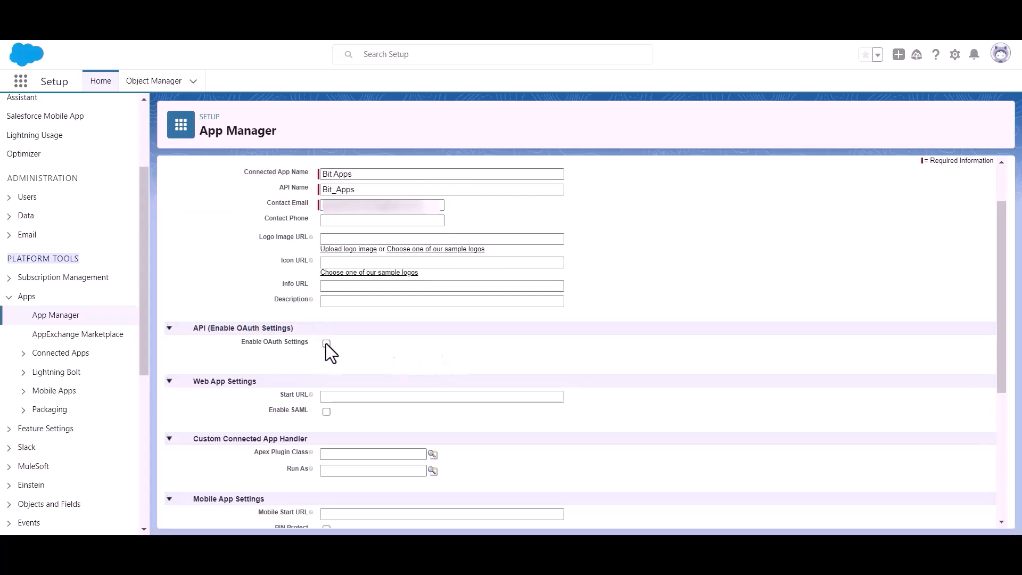
click(326, 343)
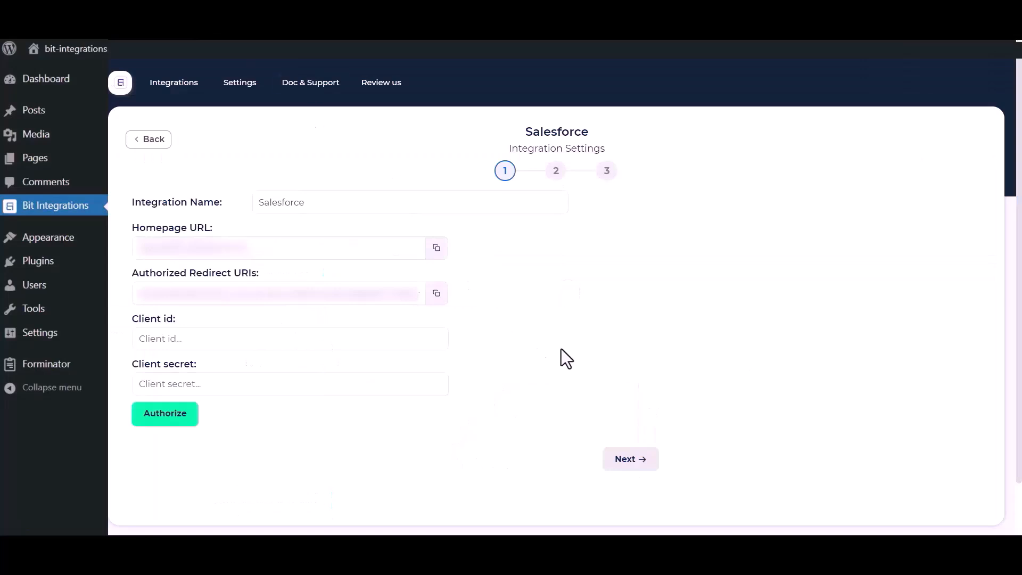
Step: Copy the Authorized Redirect URI from Bit Integrations' Salesforce settings
click(436, 293)
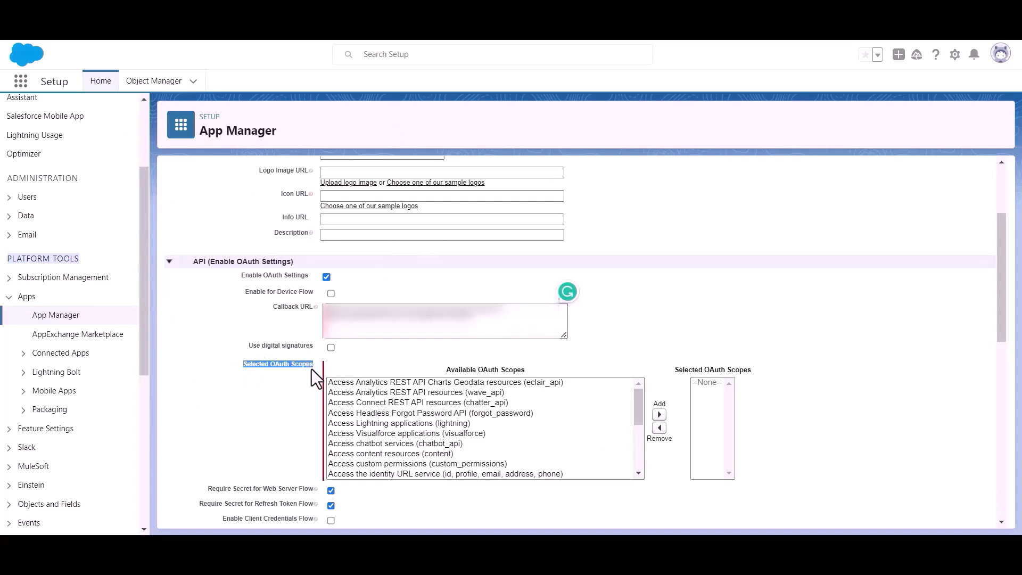
Step: Add Full access (full) to the connected app's selected OAuth scopes
scroll(down, 3)
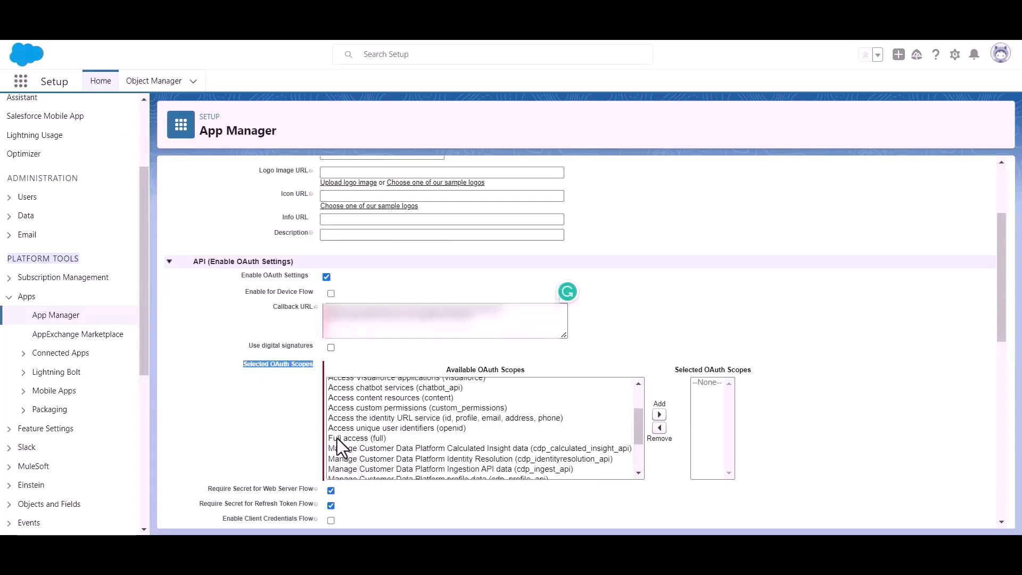
click(357, 438)
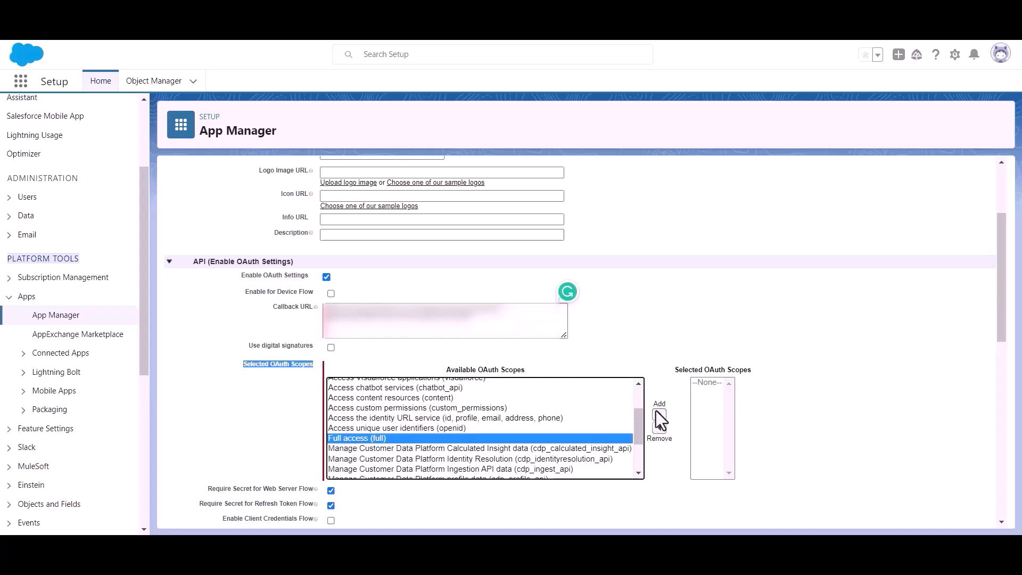
click(658, 413)
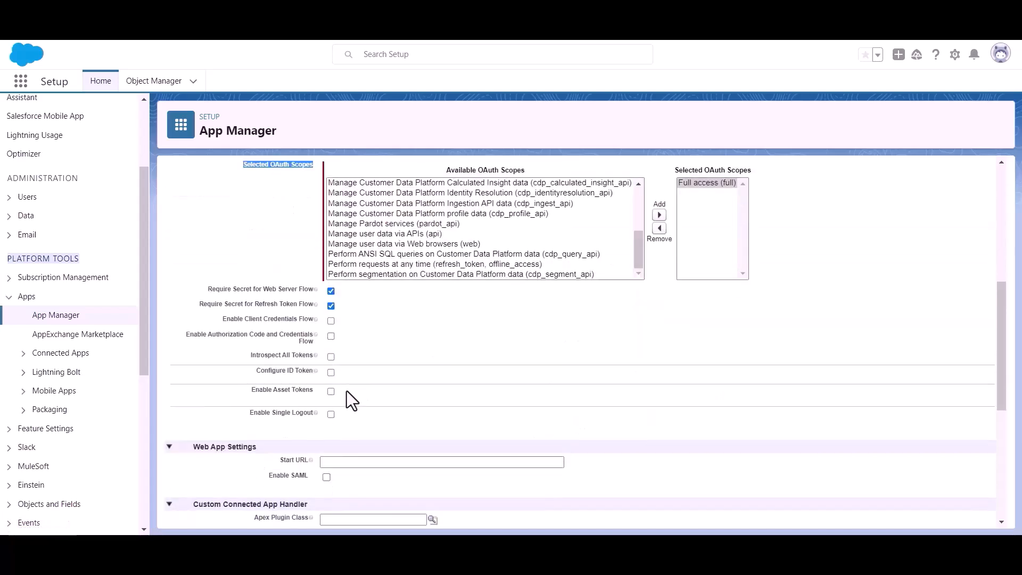
Step: Save the Bit Apps connected app and continue past the propagation notice
scroll(down, 3)
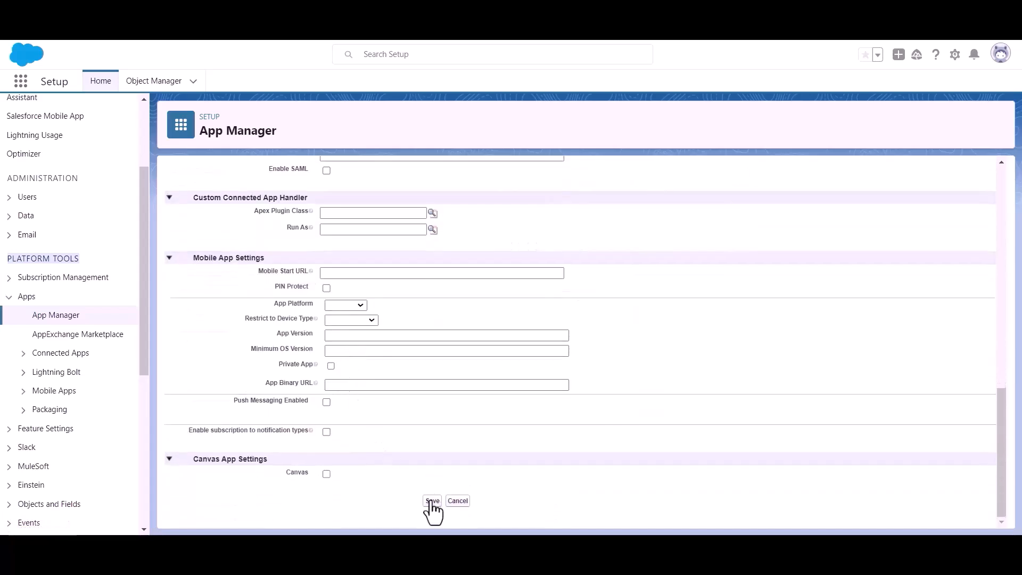
click(432, 501)
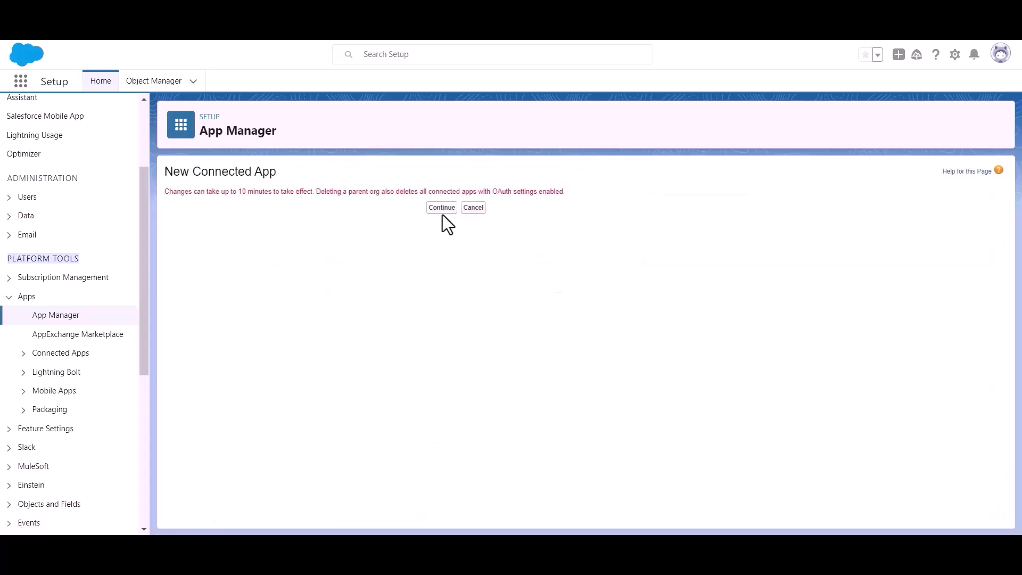
click(441, 207)
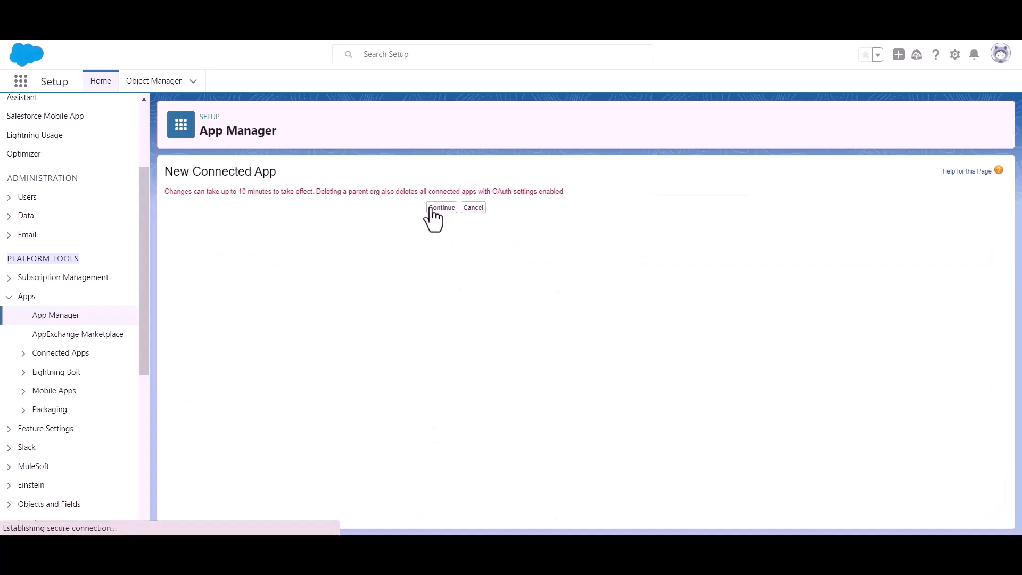
click(441, 207)
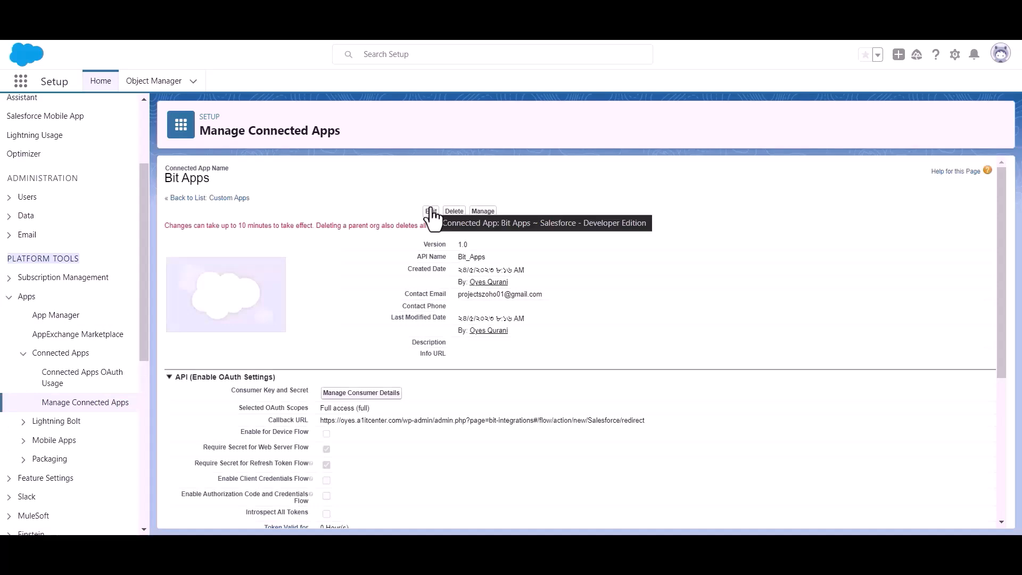
mouse_move(432, 185)
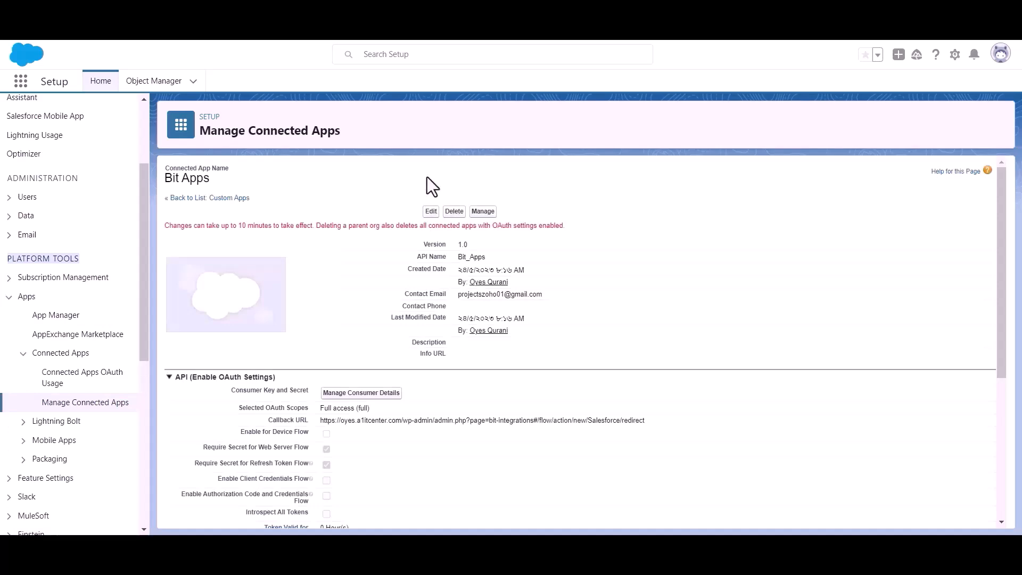
mouse_move(287, 244)
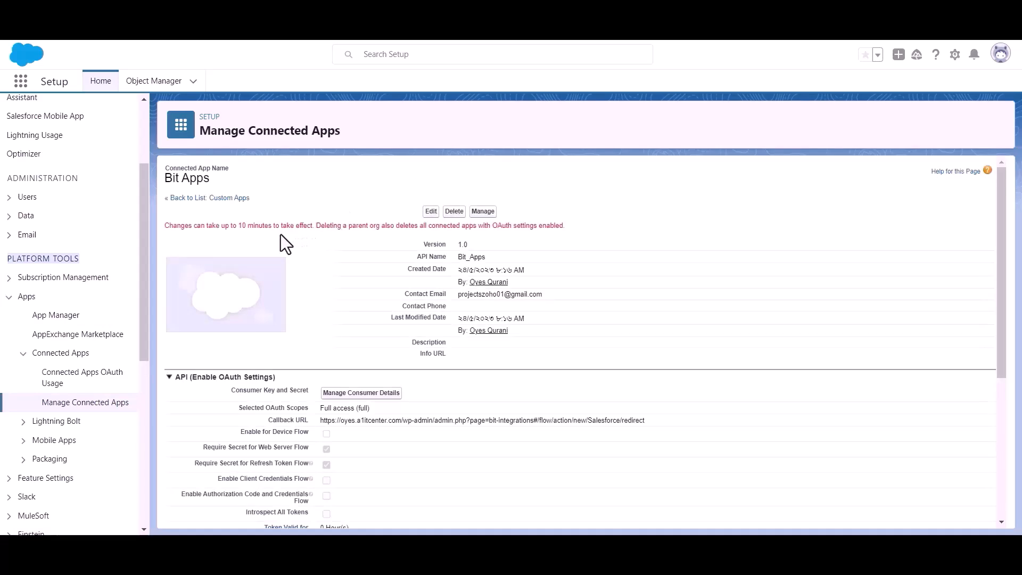
Step: Highlight the changes-take-effect notice and scroll down to the app's OAuth API settings
drag(165, 225, 564, 224)
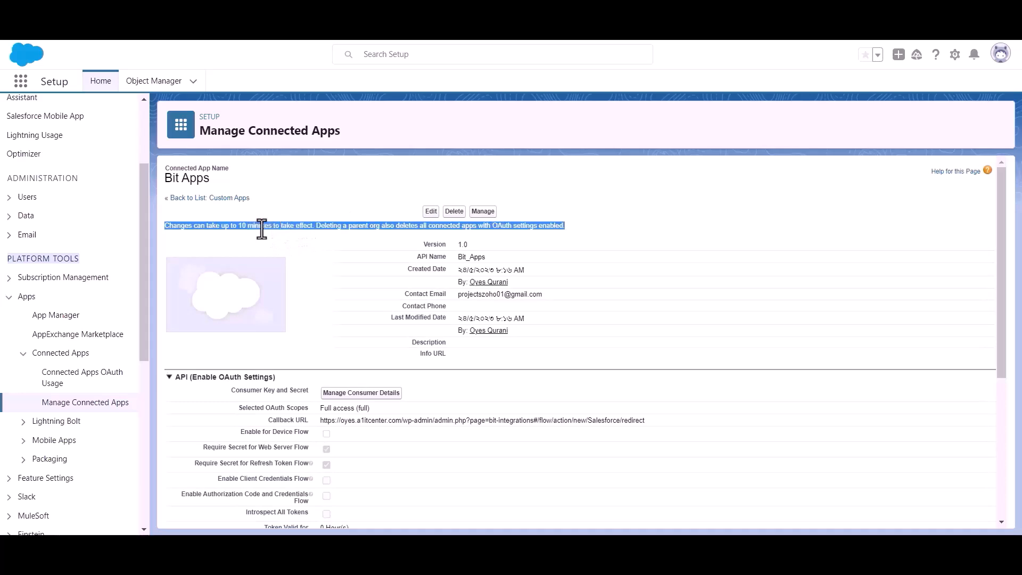
mouse_move(308, 256)
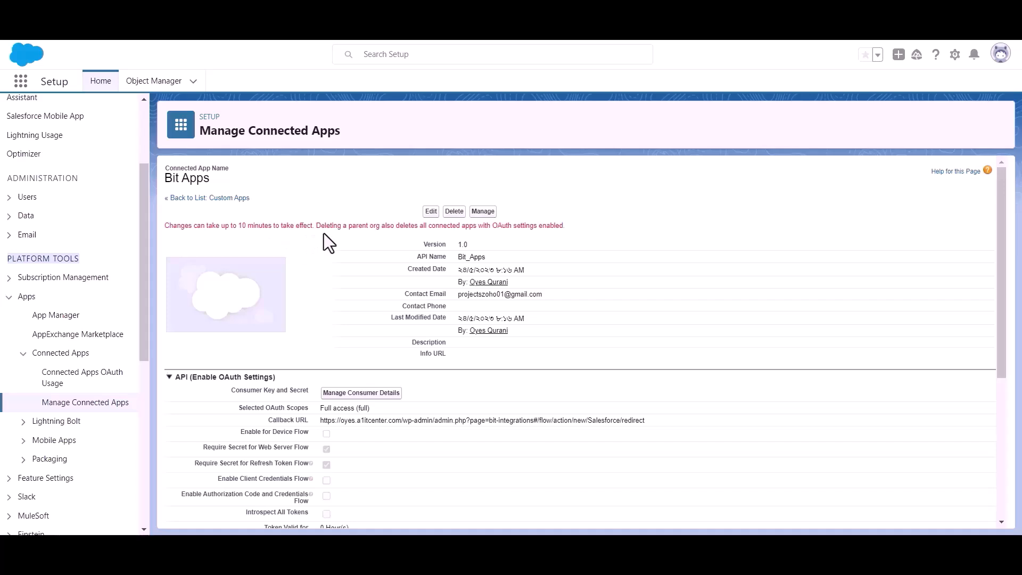
scroll(down, 3)
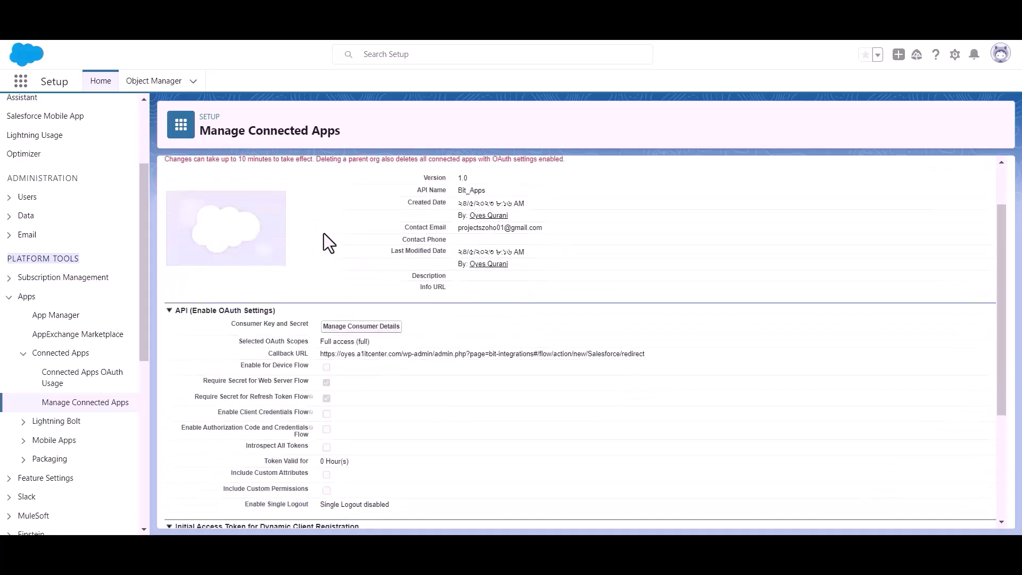
mouse_move(534, 316)
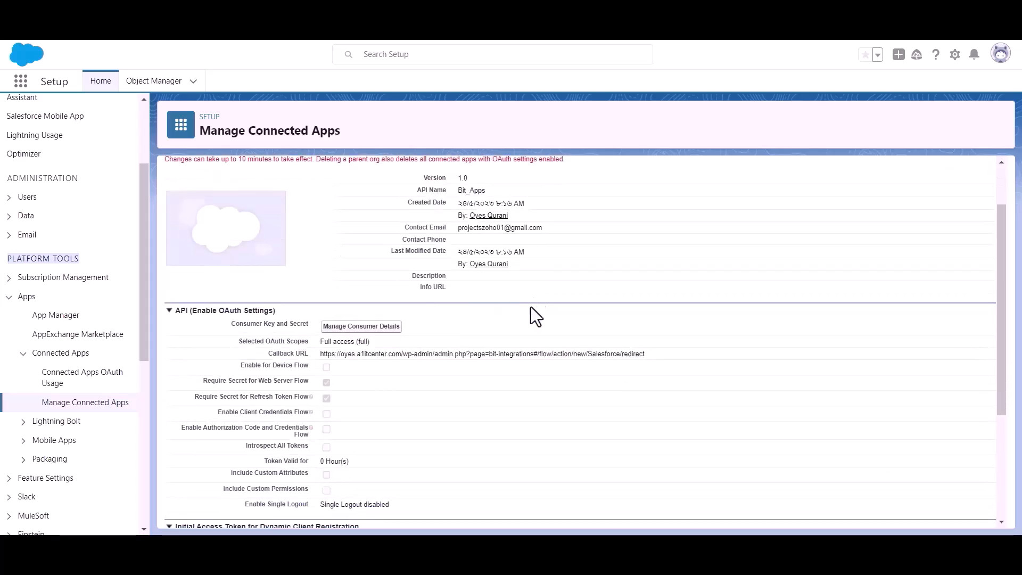
mouse_move(360, 326)
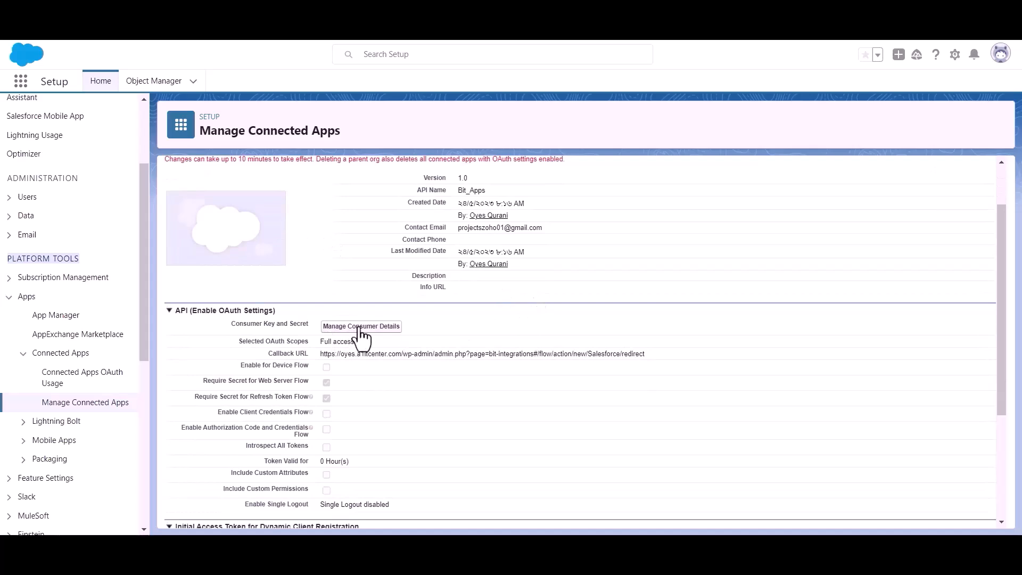
Step: Verify identity with the emailed code to reveal Bit Apps' consumer key and secret
click(360, 326)
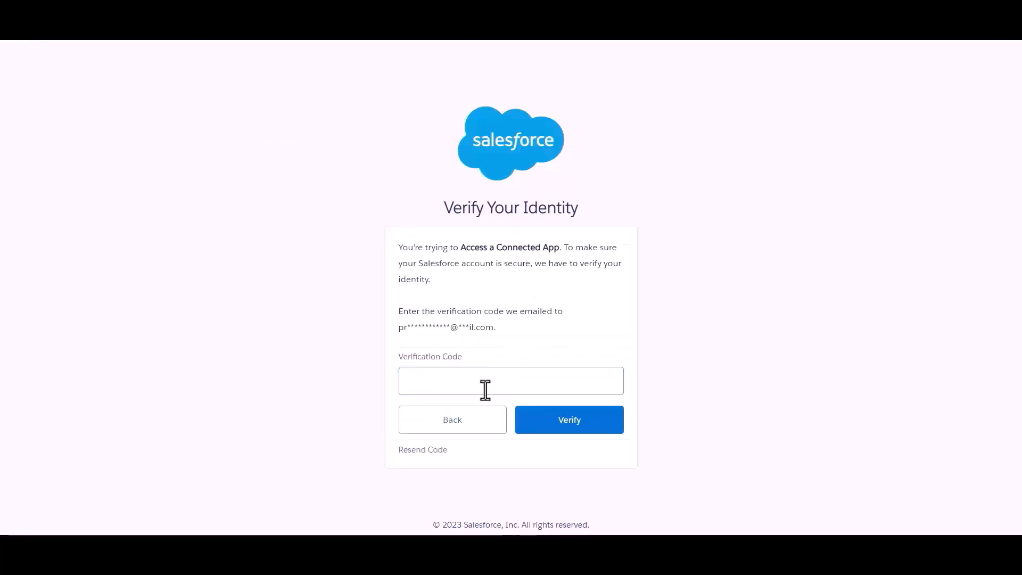
click(511, 381)
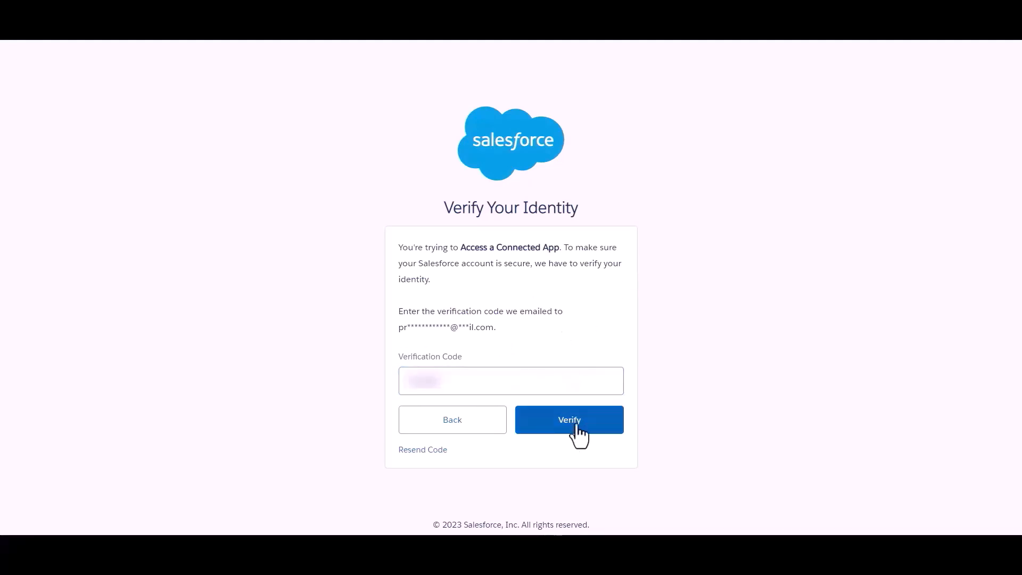
click(568, 419)
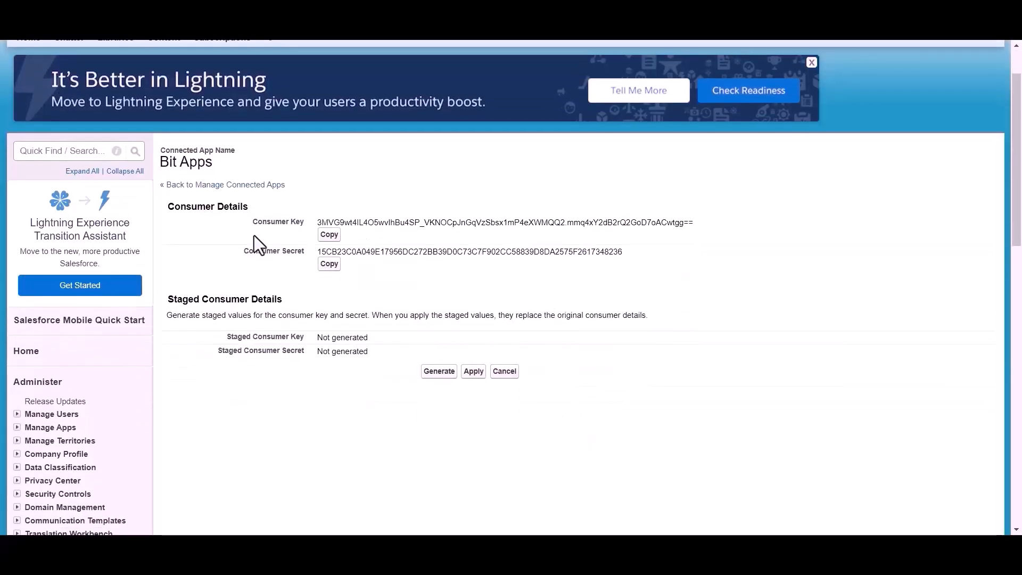
Step: Select the Bit Apps consumer key for copying
double_click(277, 221)
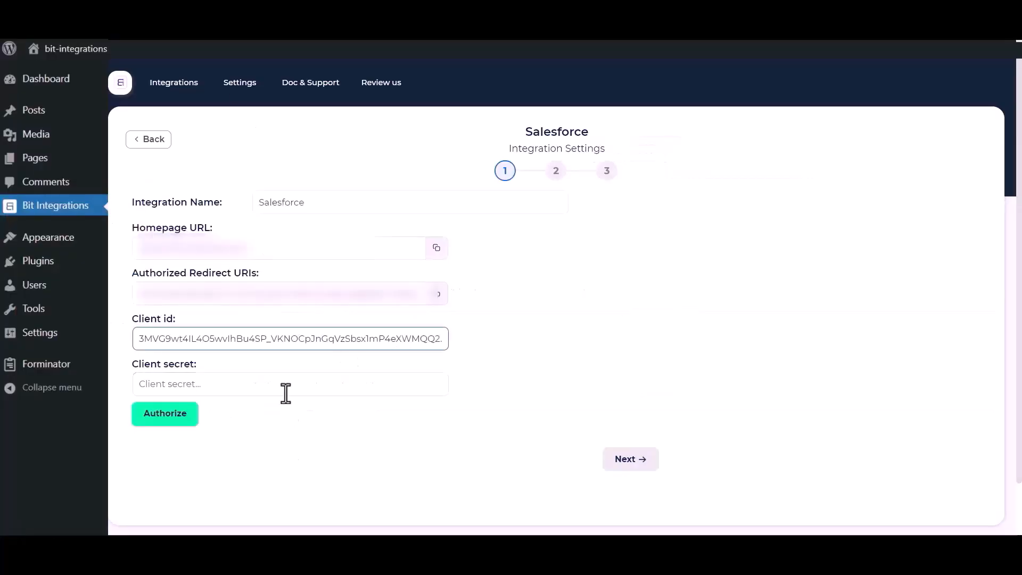
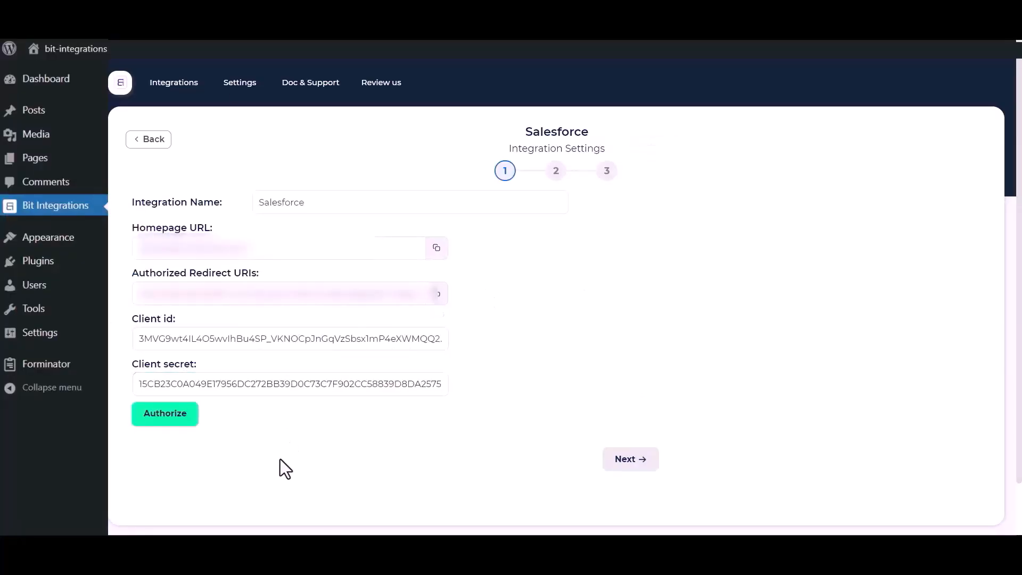
Step: Enter the client secret, grant Bit Apps Salesforce access, and advance to the action step
mouse_move(218, 441)
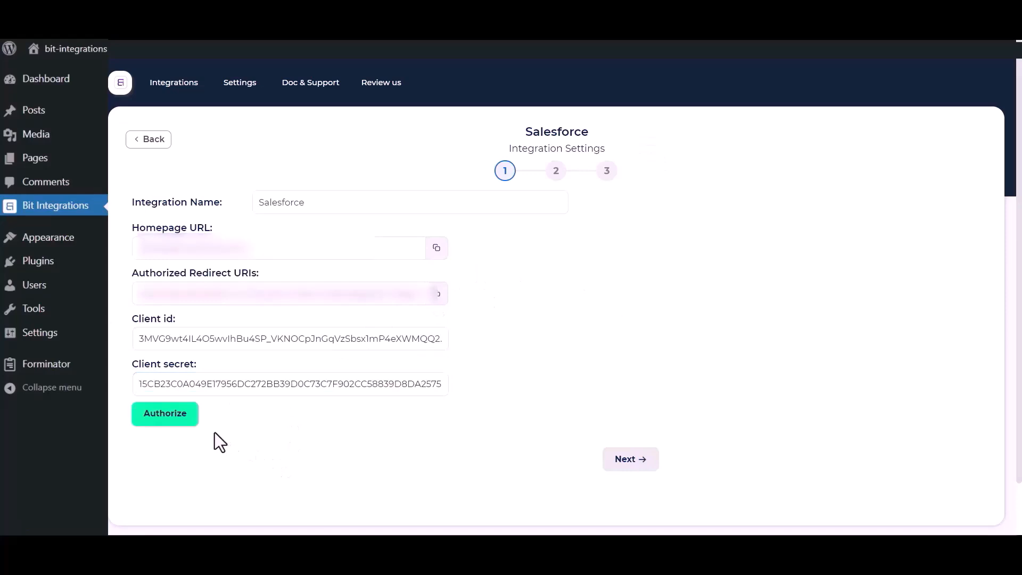
click(165, 414)
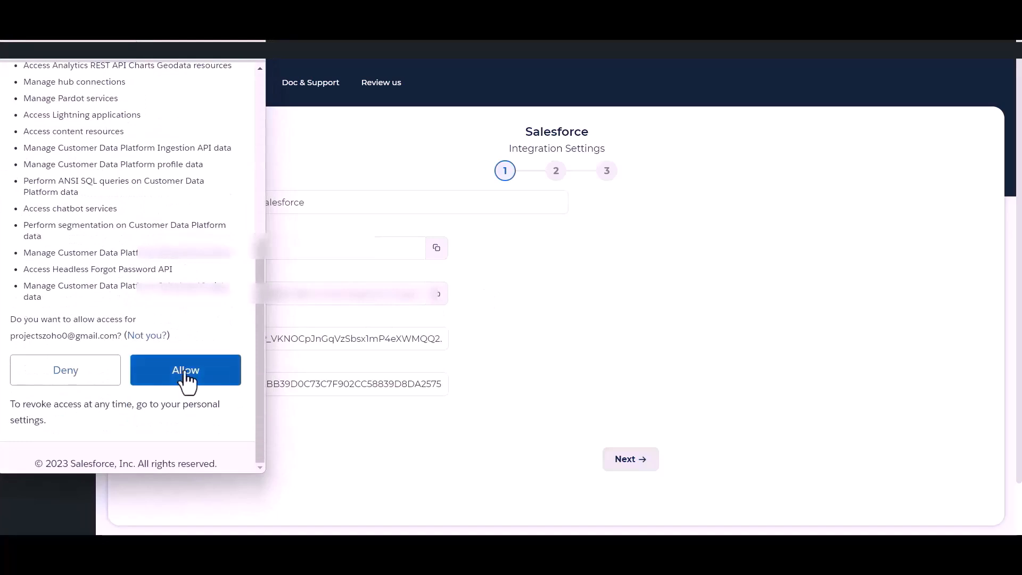
click(185, 369)
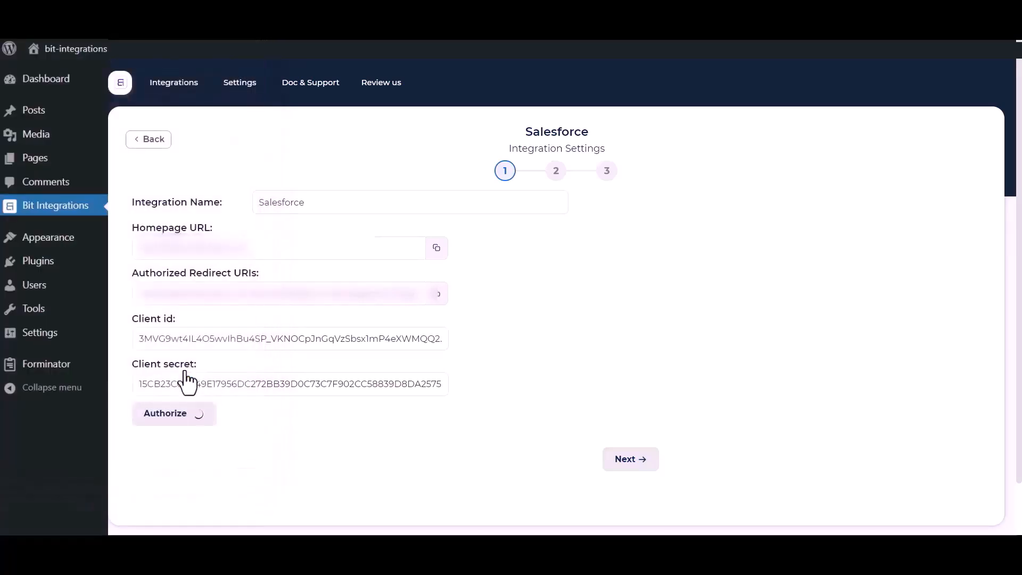
click(165, 412)
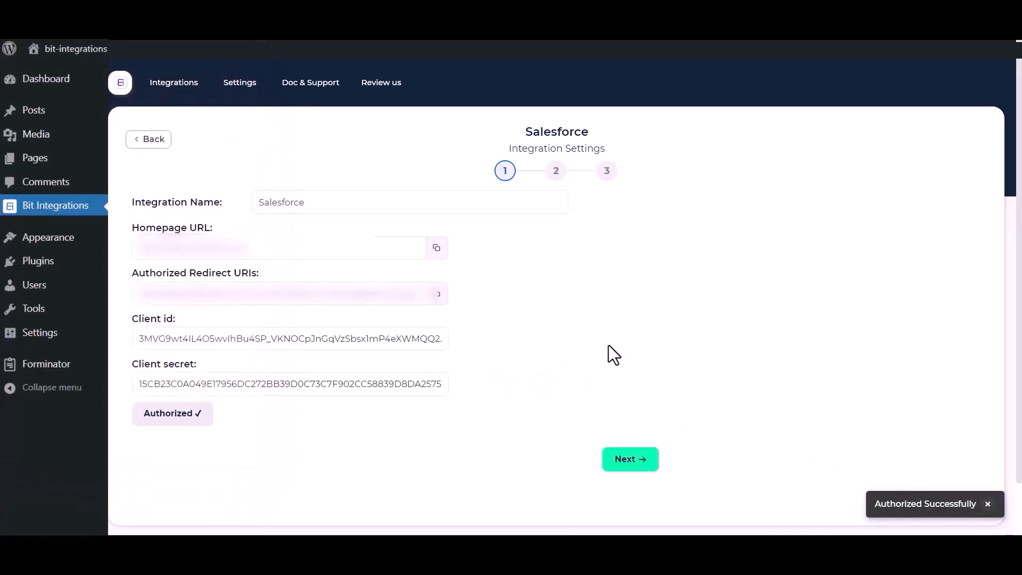
click(630, 458)
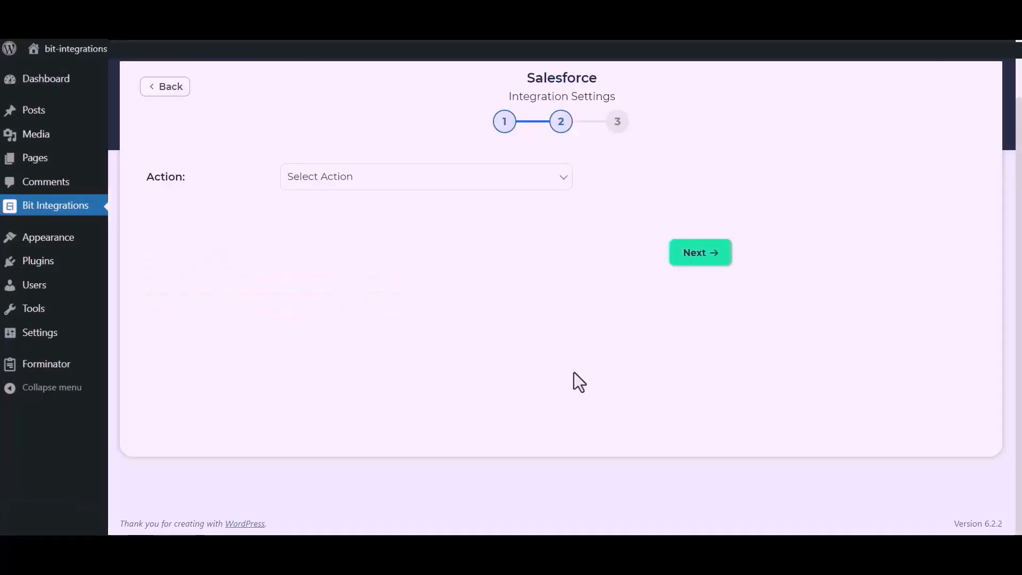
Step: Choose the Create lead action and map Name to Last Name, Email, and custom 'Bit Apps' to Company
click(424, 176)
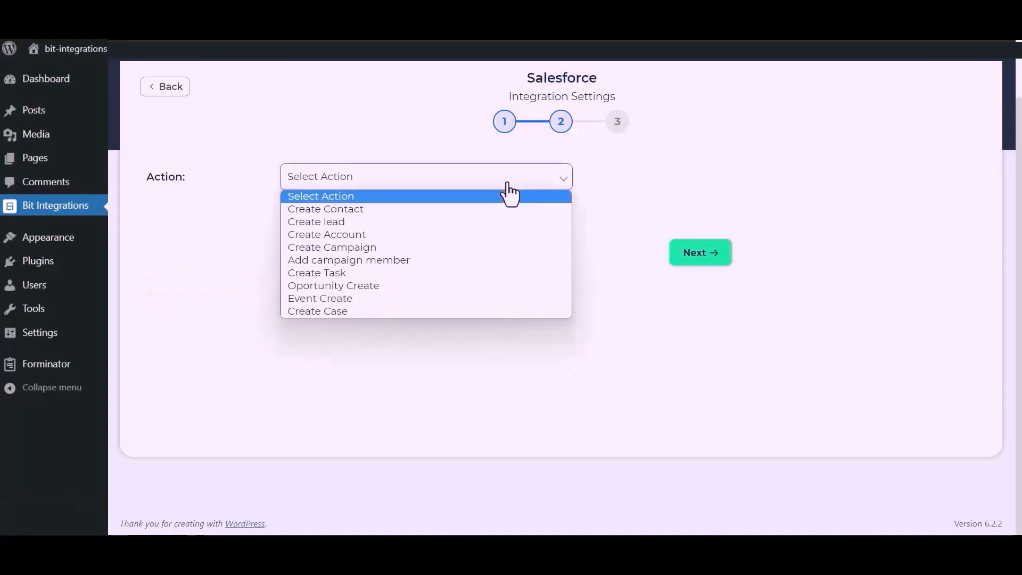
click(317, 222)
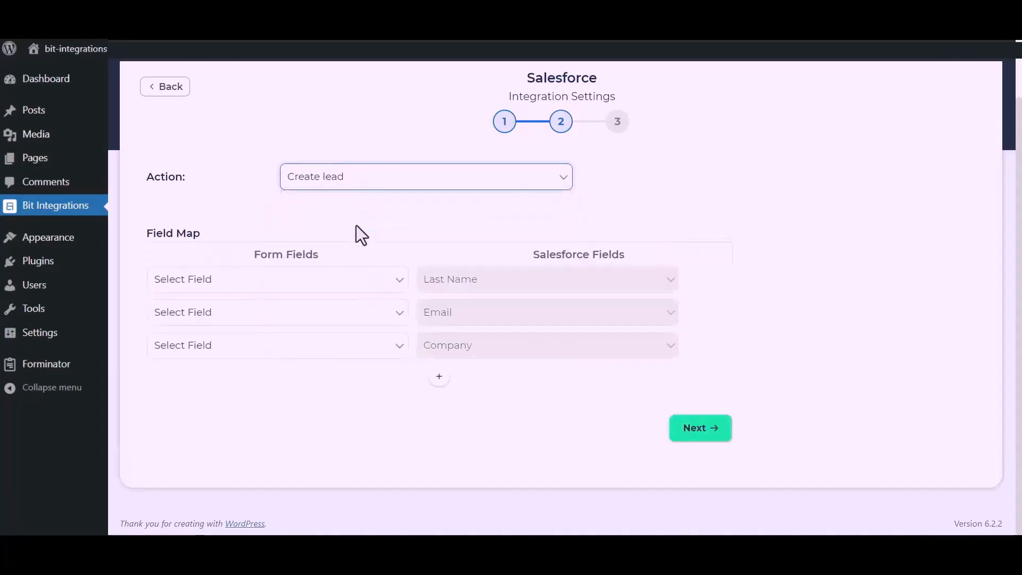
click(277, 279)
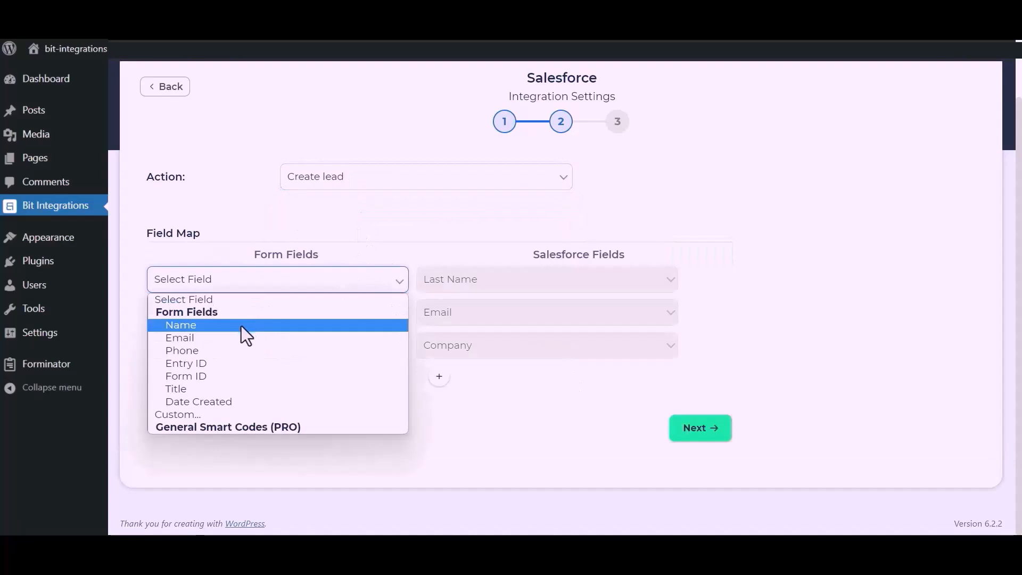
click(180, 325)
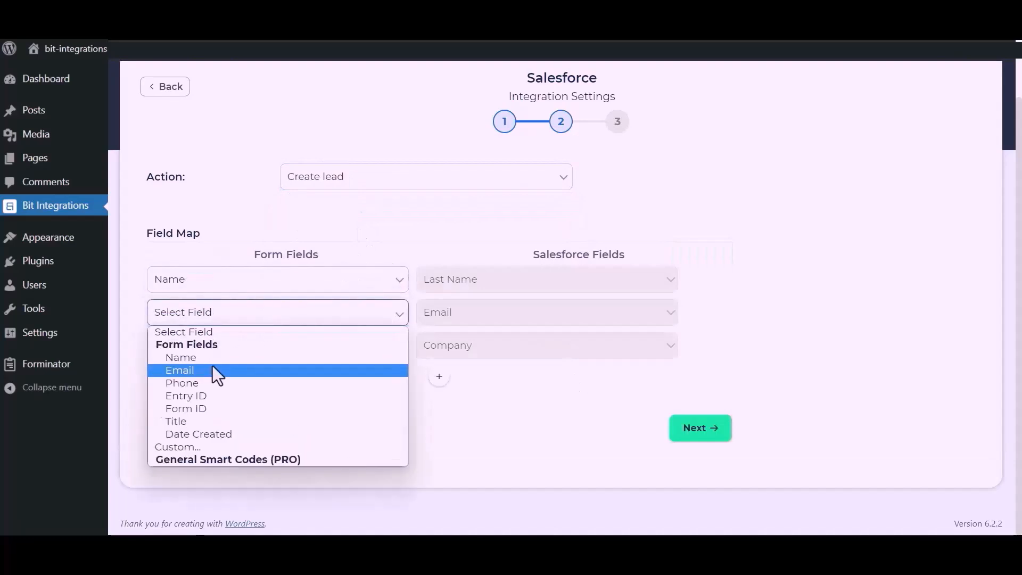
click(180, 370)
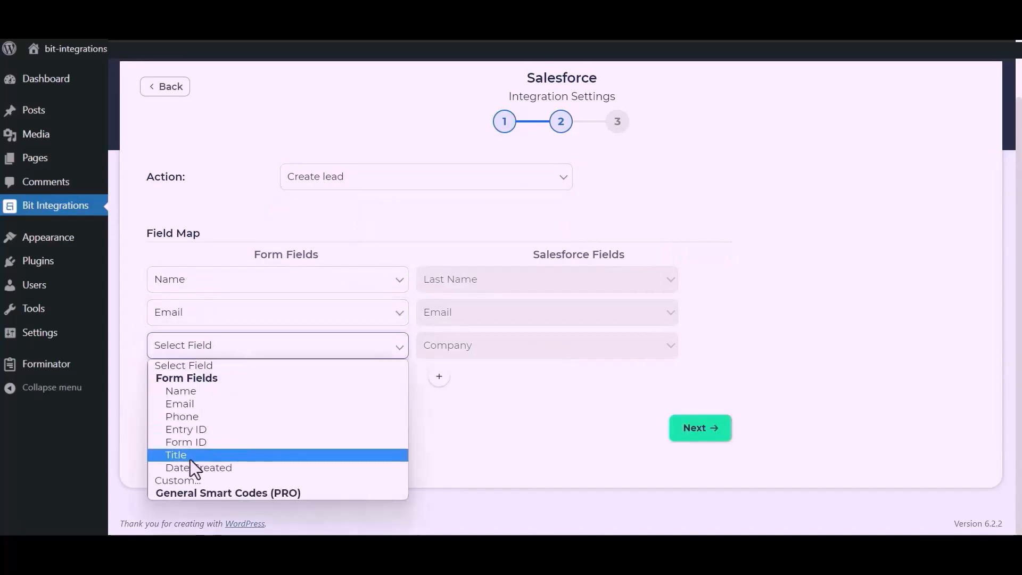
click(178, 480)
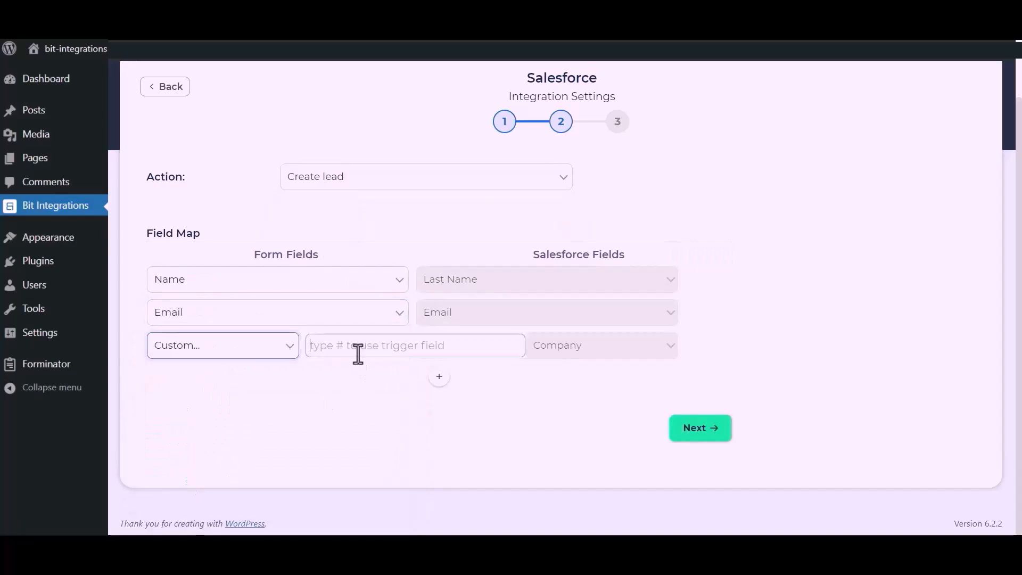
text(Bit Apps)
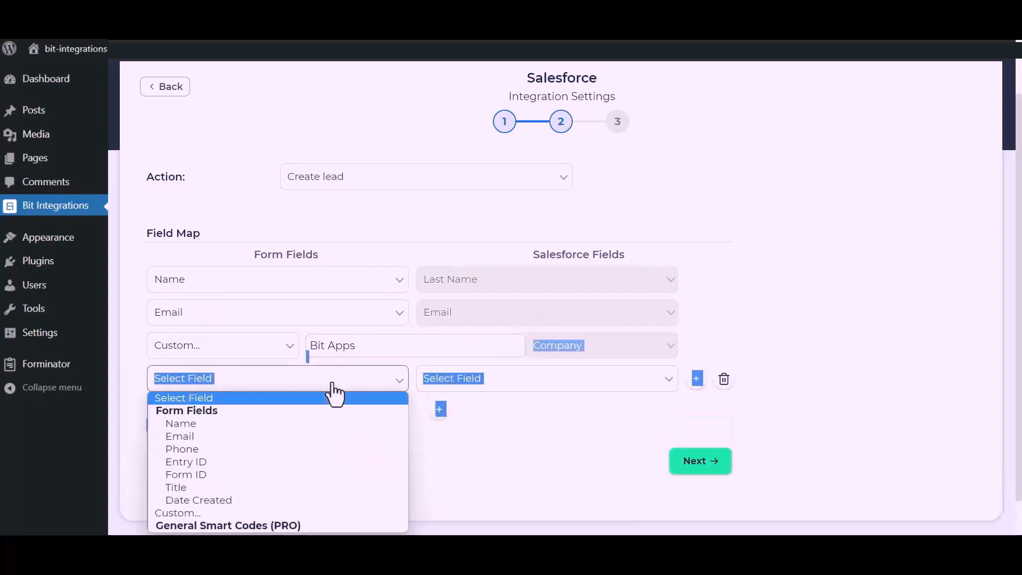
Step: Map Phone to Salesforce Phone in a new row, then finish and save the integration
click(182, 449)
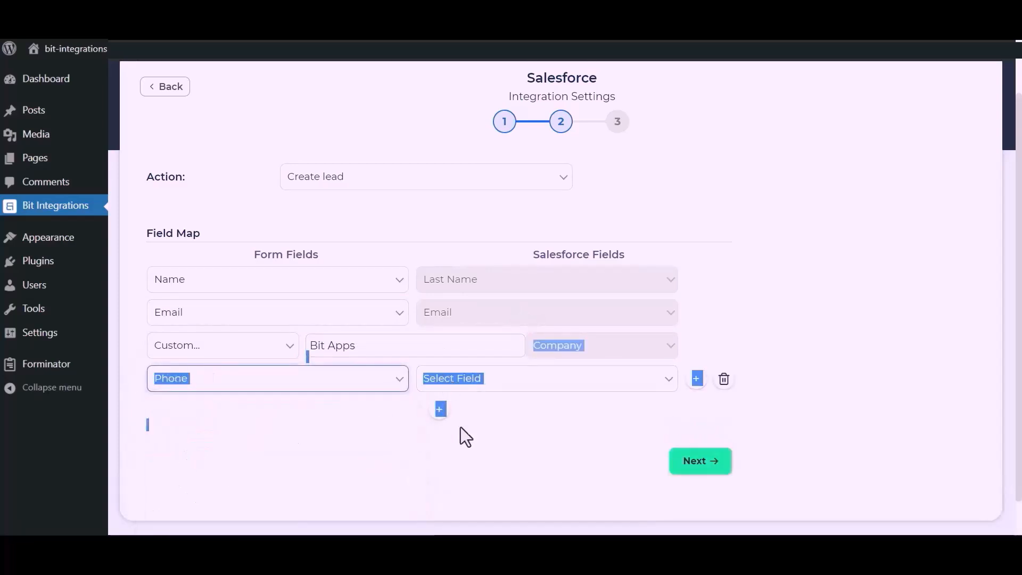
click(546, 378)
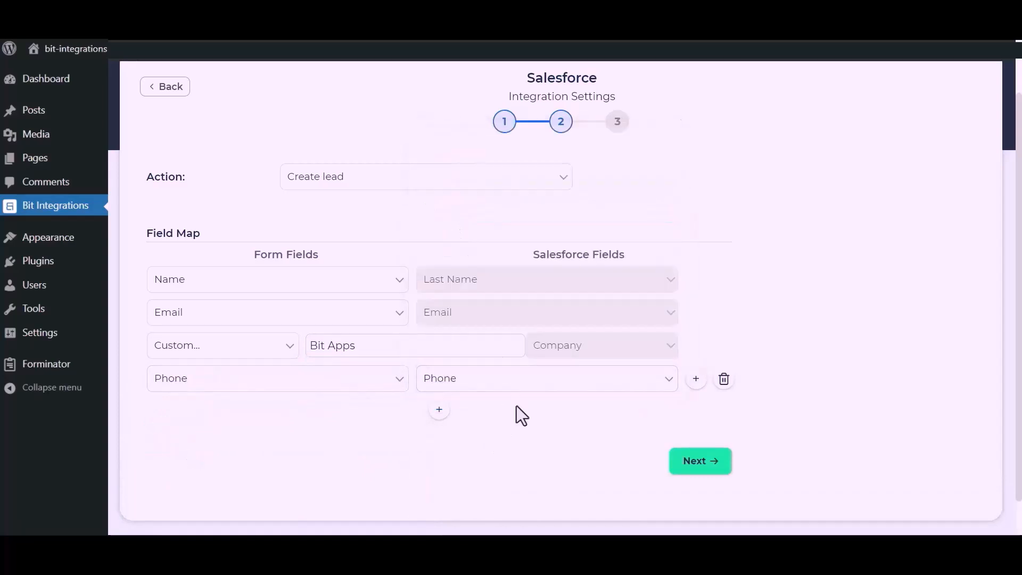
click(700, 461)
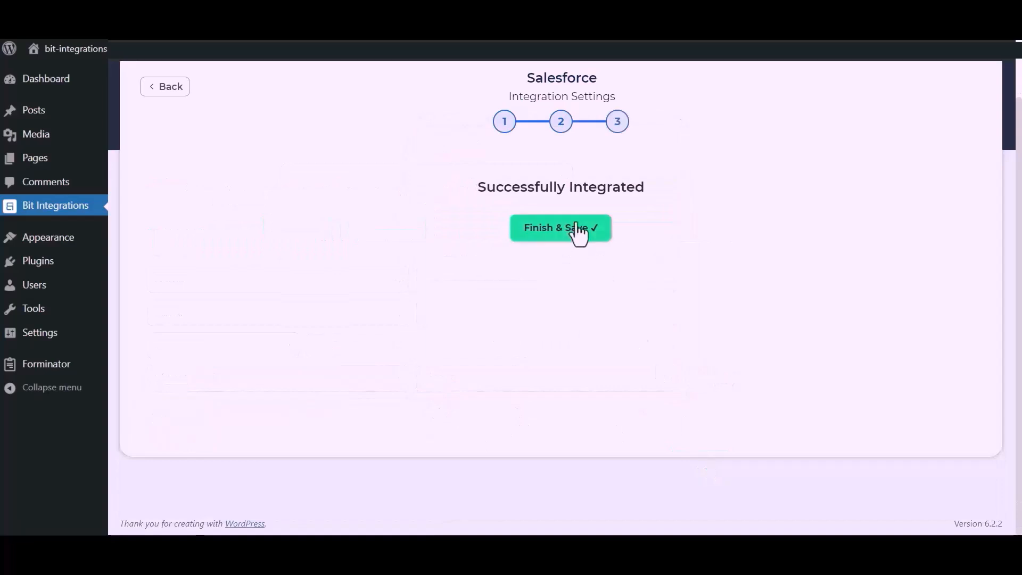
click(560, 227)
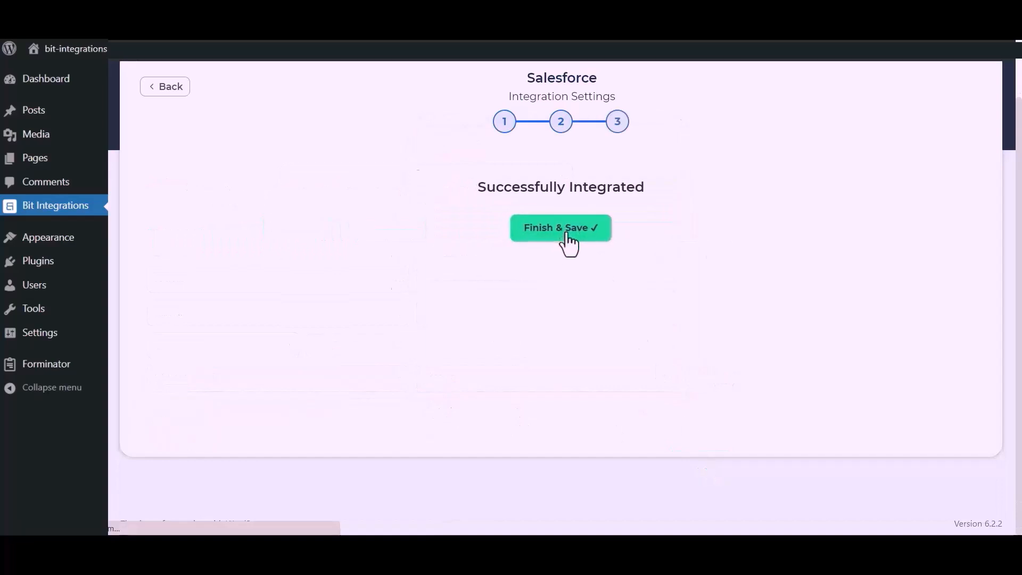
click(559, 227)
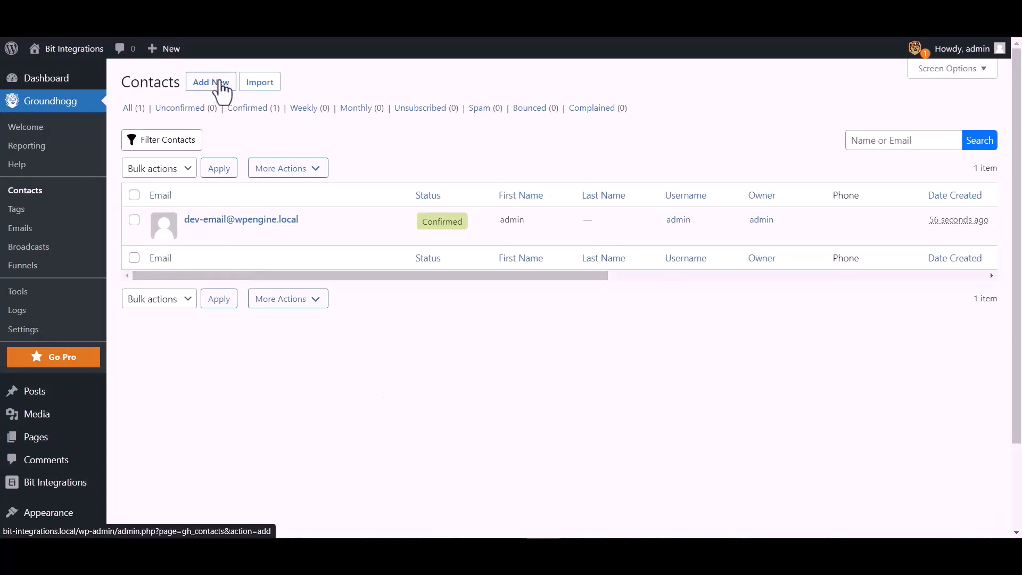
Step: Create a Groundhogg contact 'Bit Integrations' with a support@ email and mobile phone 444555666
click(210, 81)
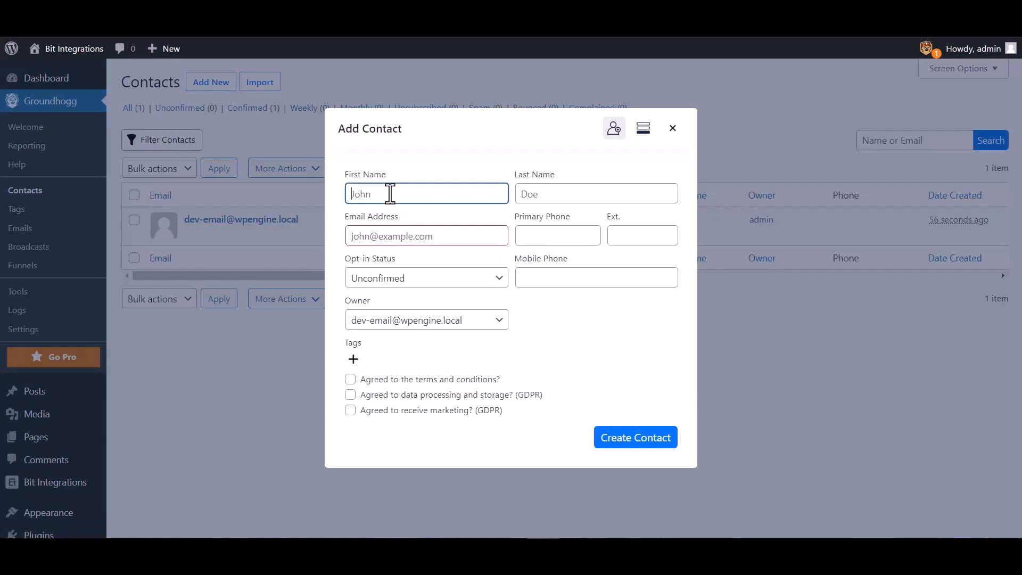
text(Bit)
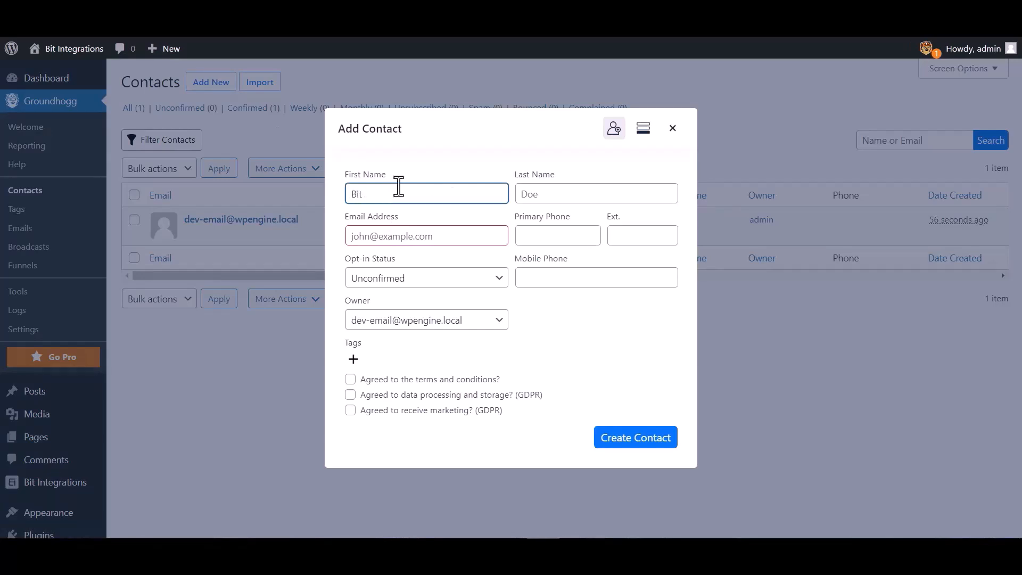
text(Integra)
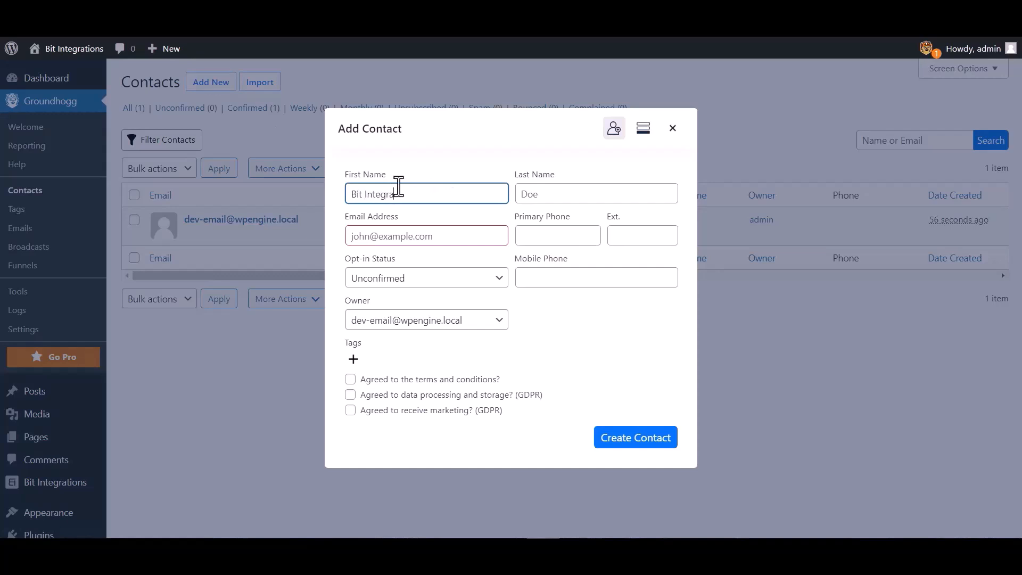
text(tions)
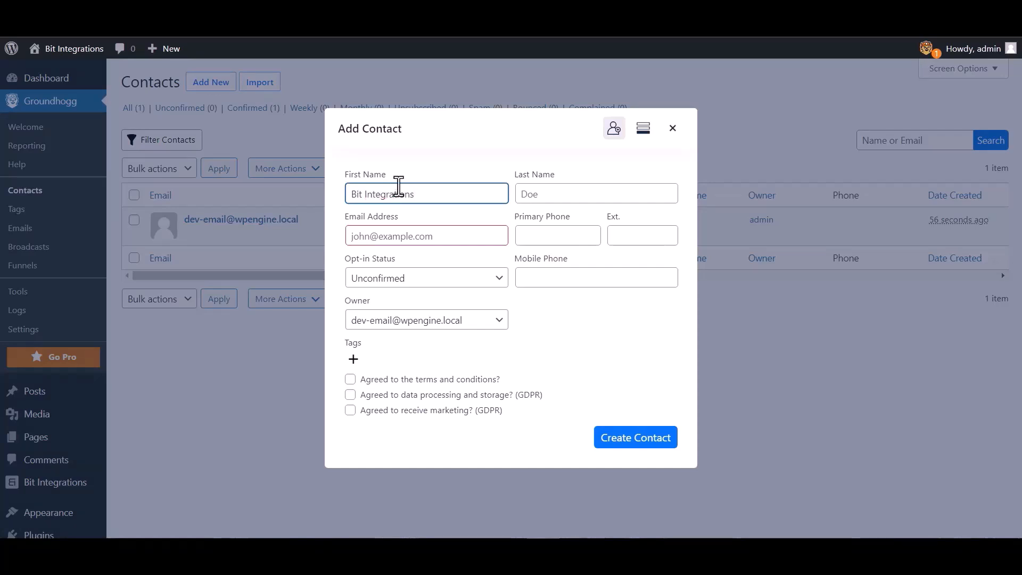
click(426, 235)
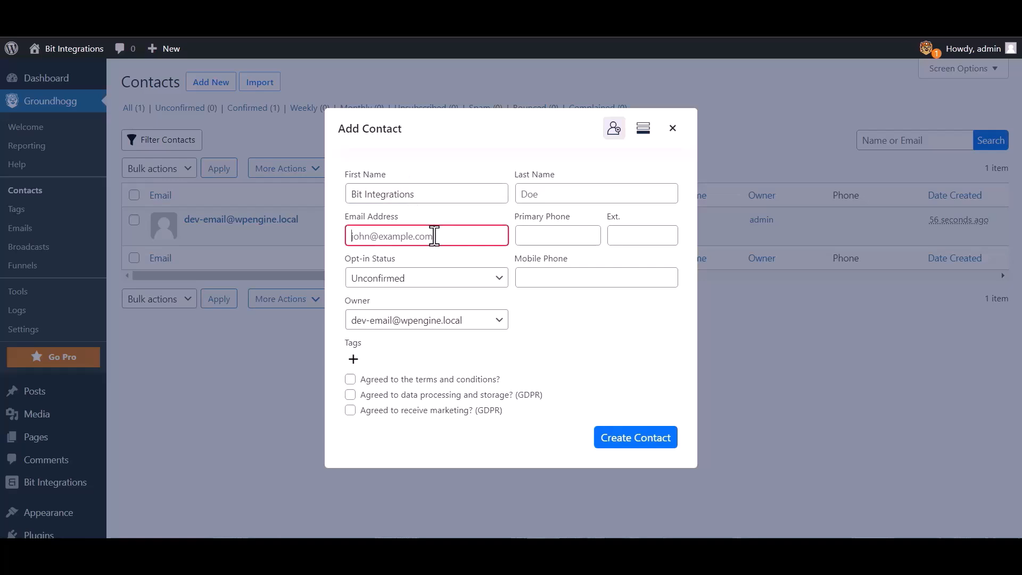
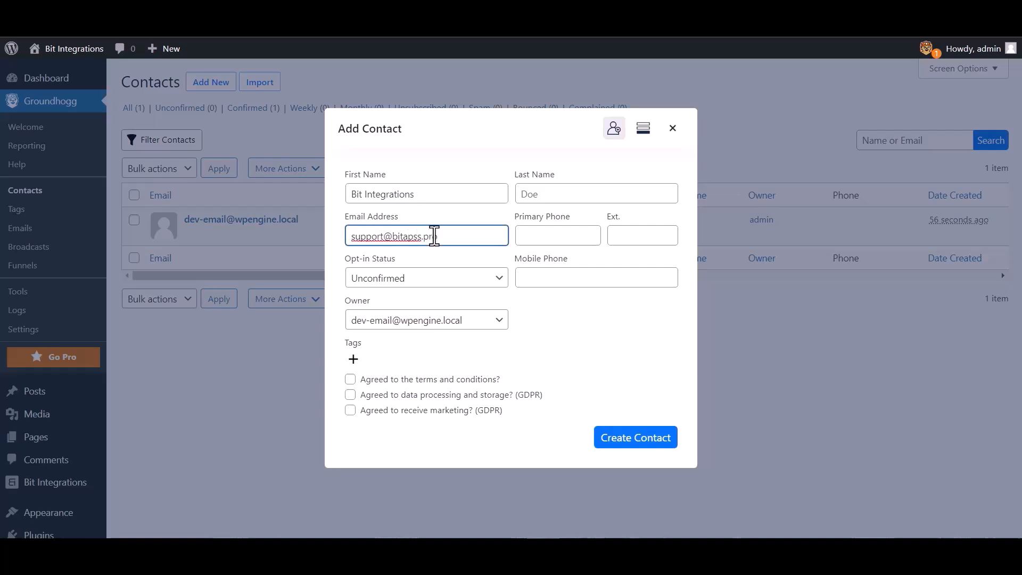
text(444555666)
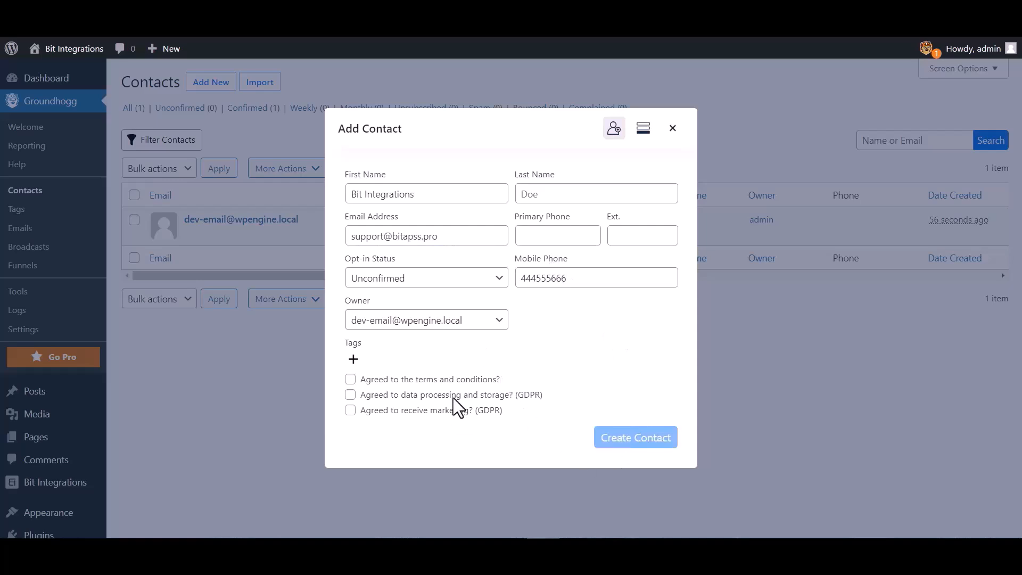
click(635, 436)
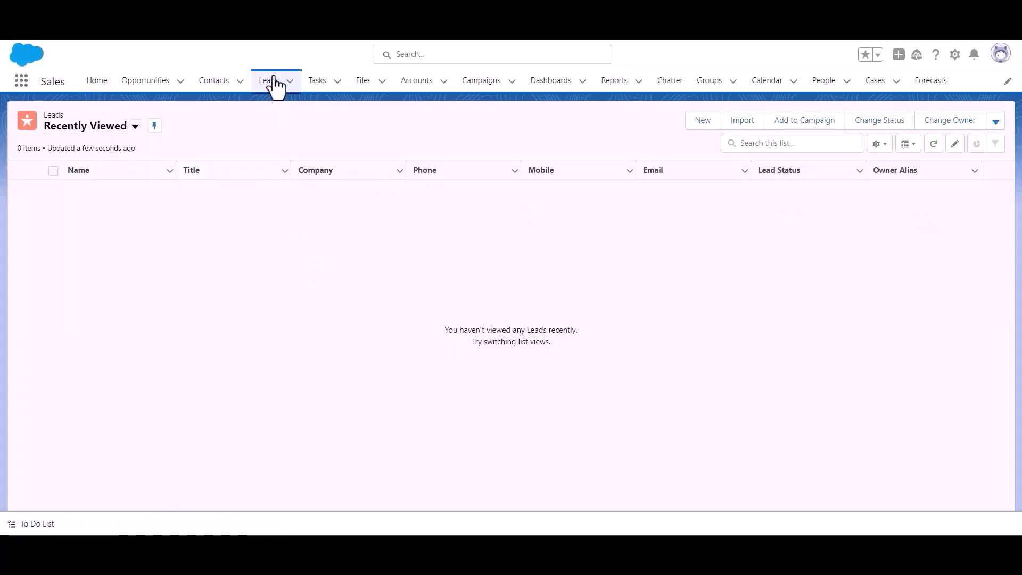
Step: Open Salesforce Leads to find the new Bit Integrations lead from Bit Apps
click(269, 80)
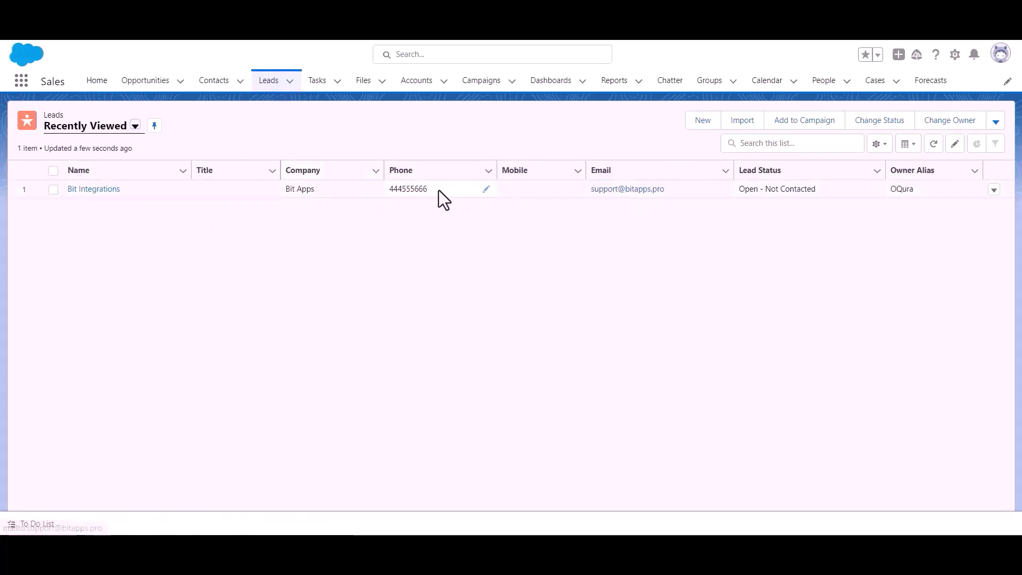
mouse_move(638, 201)
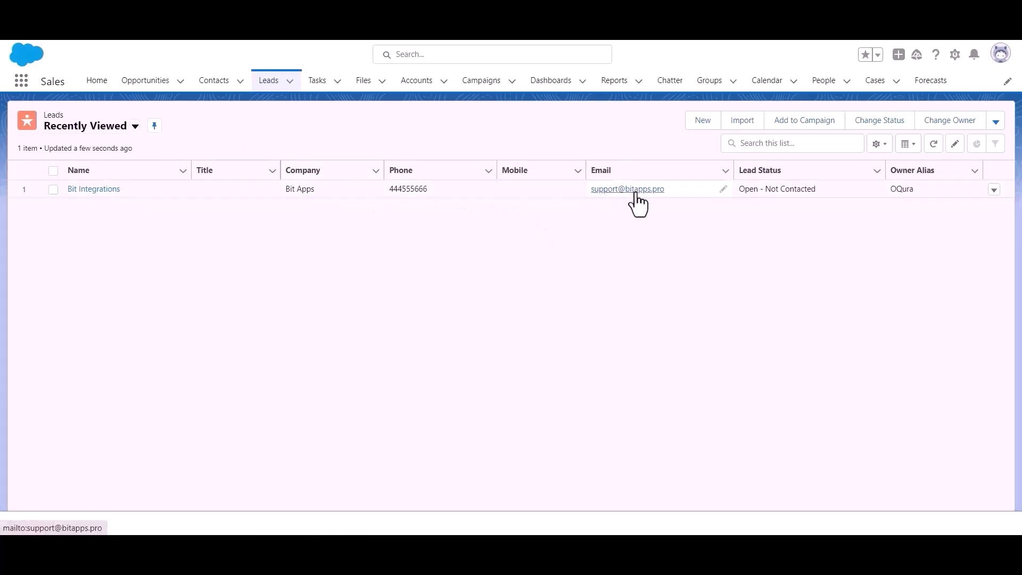